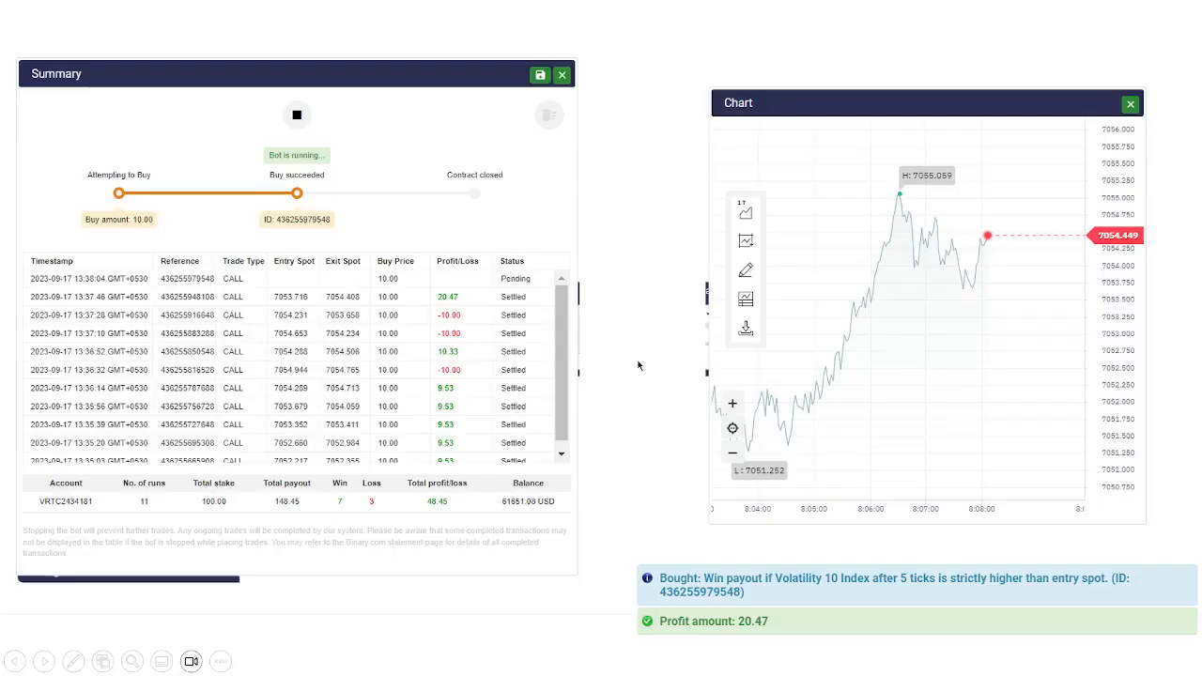
{"action": "mouse_move", "coordinate": [406, 370]}
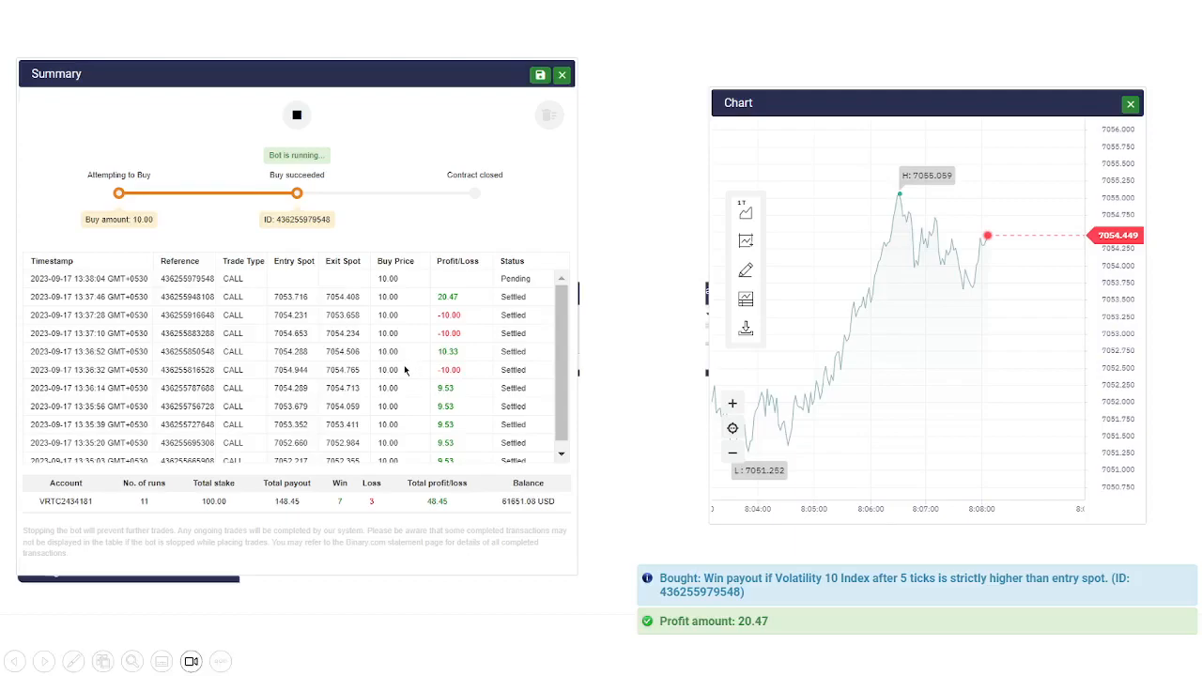
{"action": "mouse_move", "coordinate": [372, 387]}
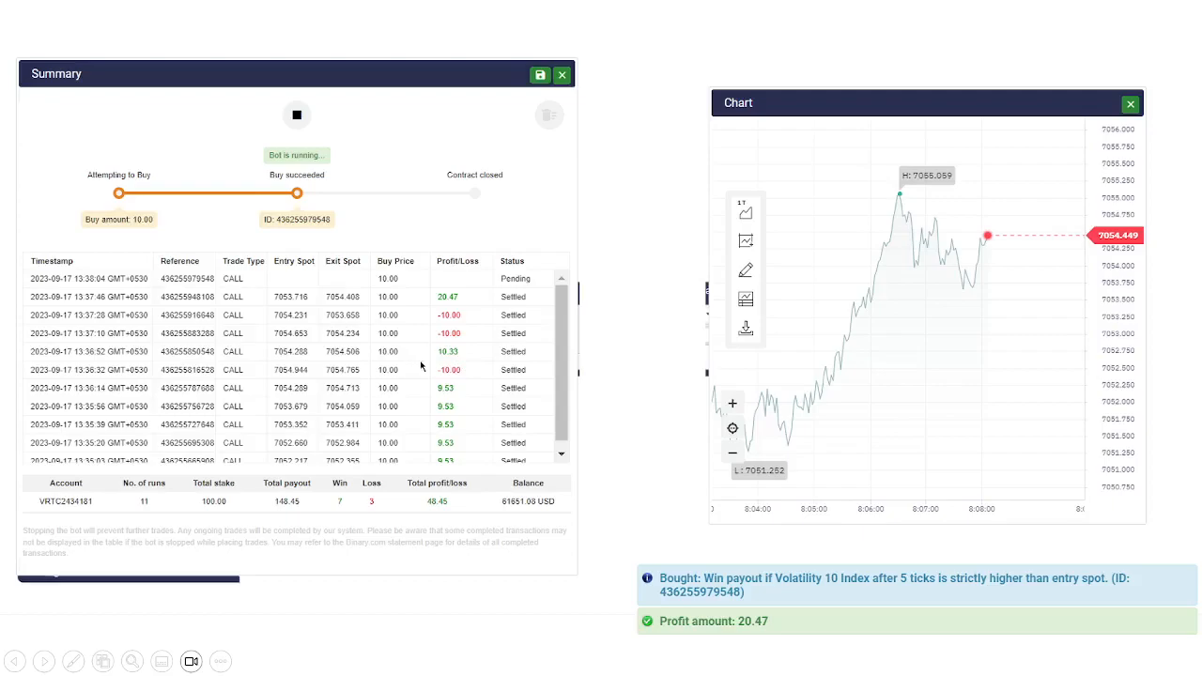
{"action": "mouse_move", "coordinate": [456, 357]}
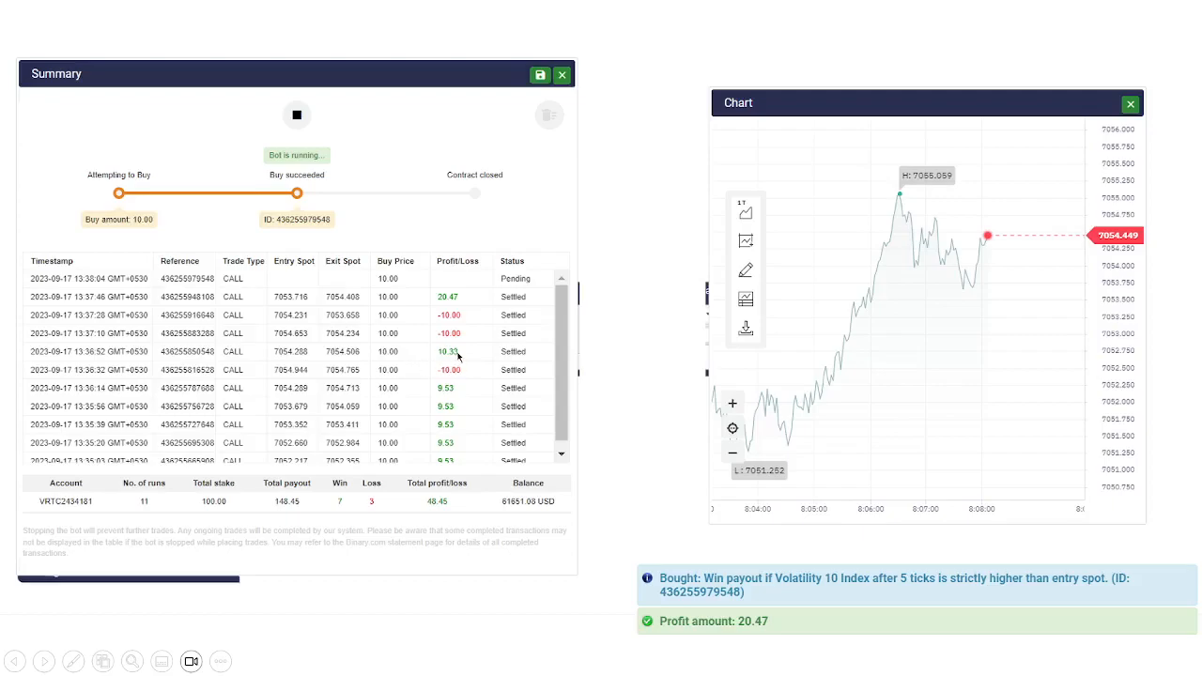
{"action": "mouse_move", "coordinate": [383, 370]}
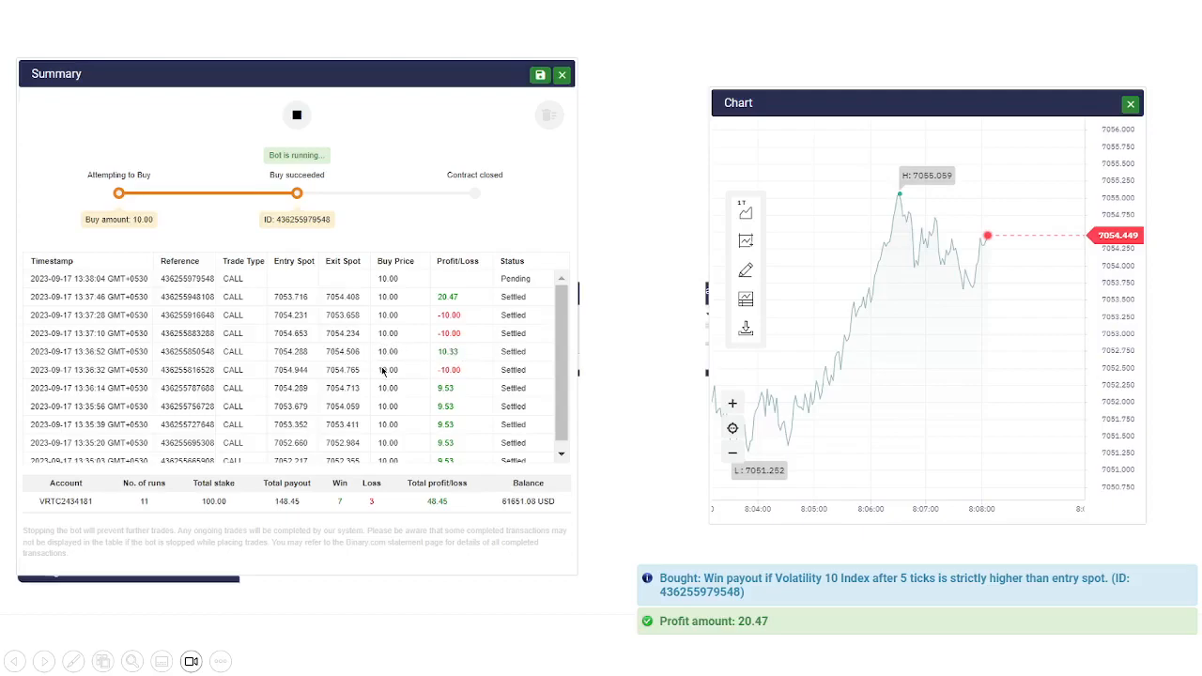
{"action": "mouse_move", "coordinate": [402, 334]}
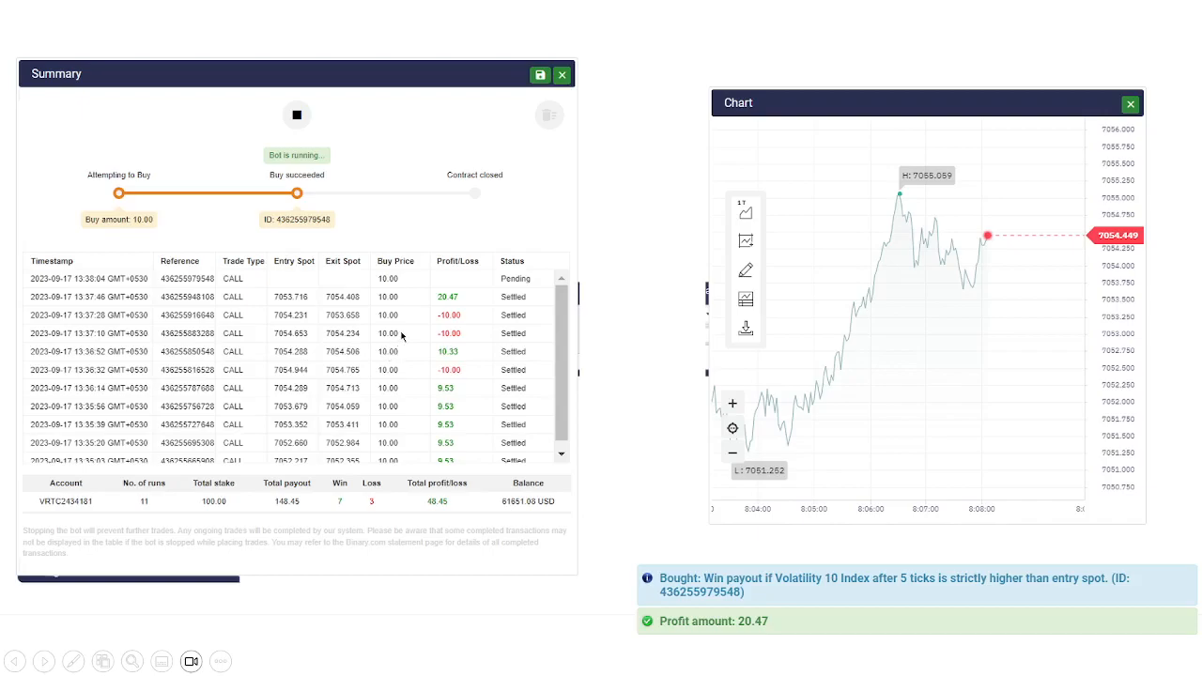
{"action": "mouse_move", "coordinate": [406, 315]}
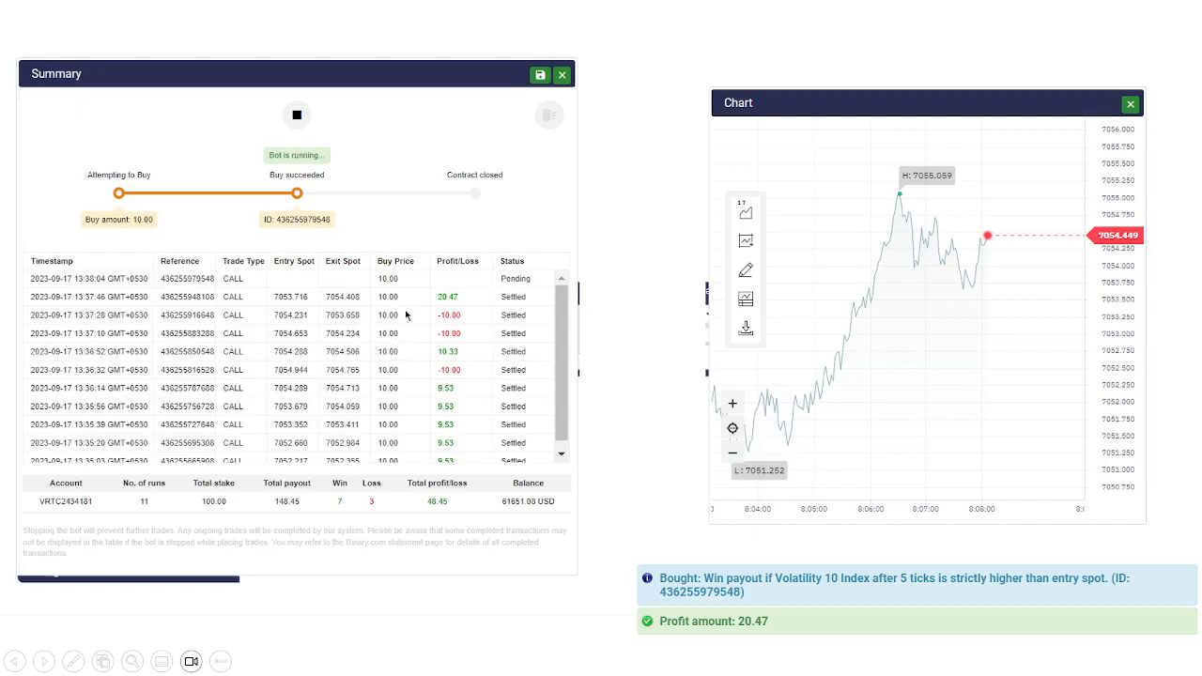
{"action": "mouse_move", "coordinate": [402, 315]}
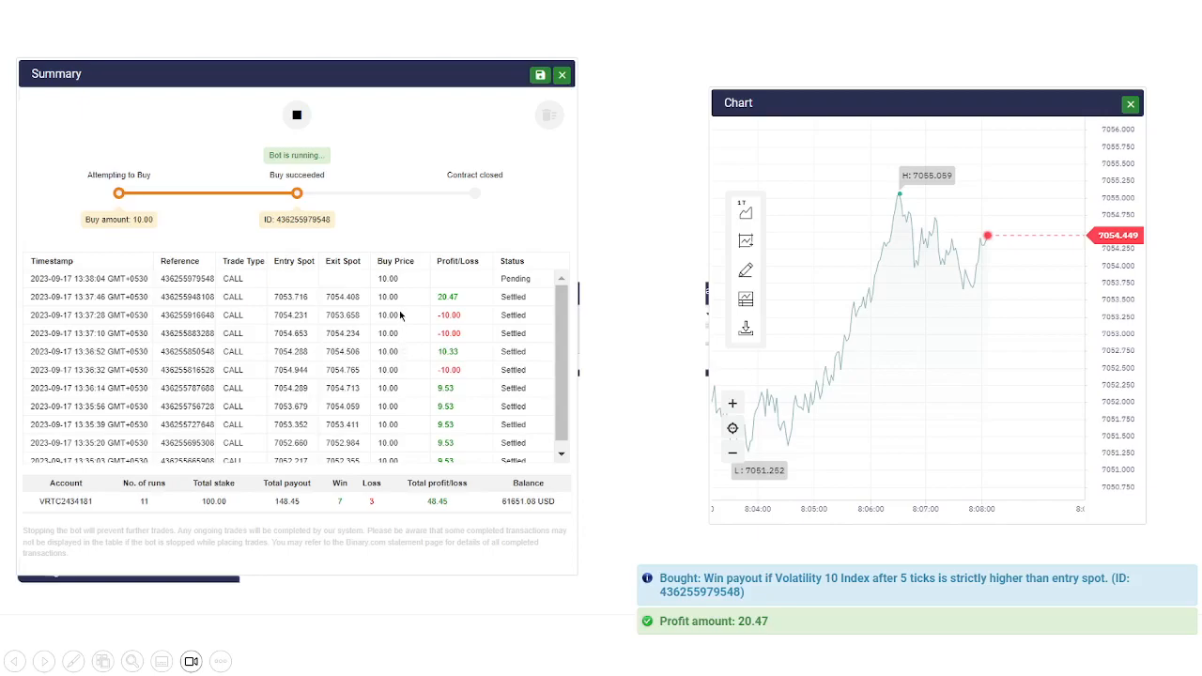
{"action": "mouse_move", "coordinate": [402, 307]}
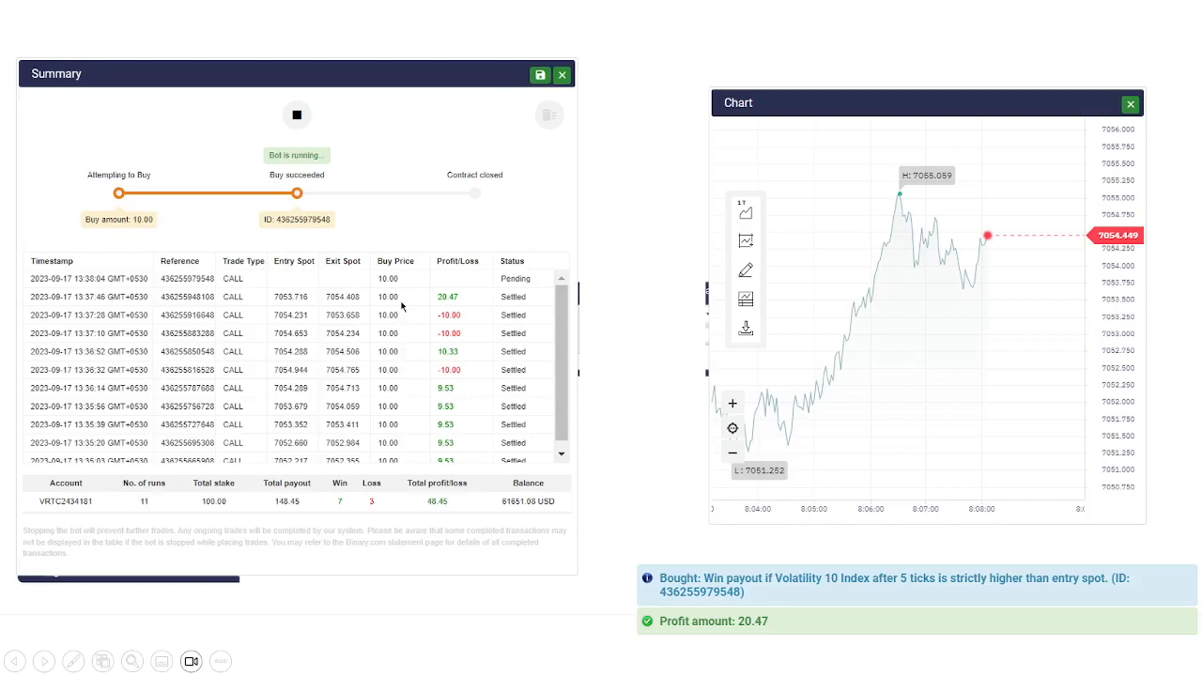
{"action": "mouse_move", "coordinate": [462, 293]}
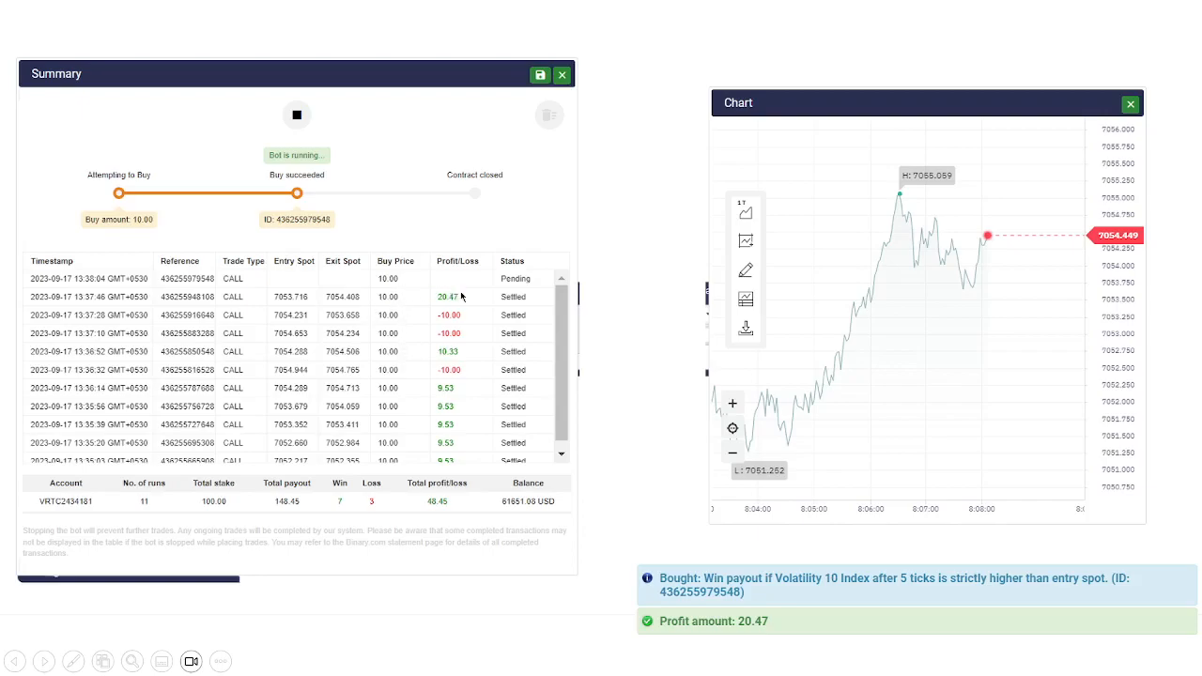
{"action": "mouse_move", "coordinate": [413, 357]}
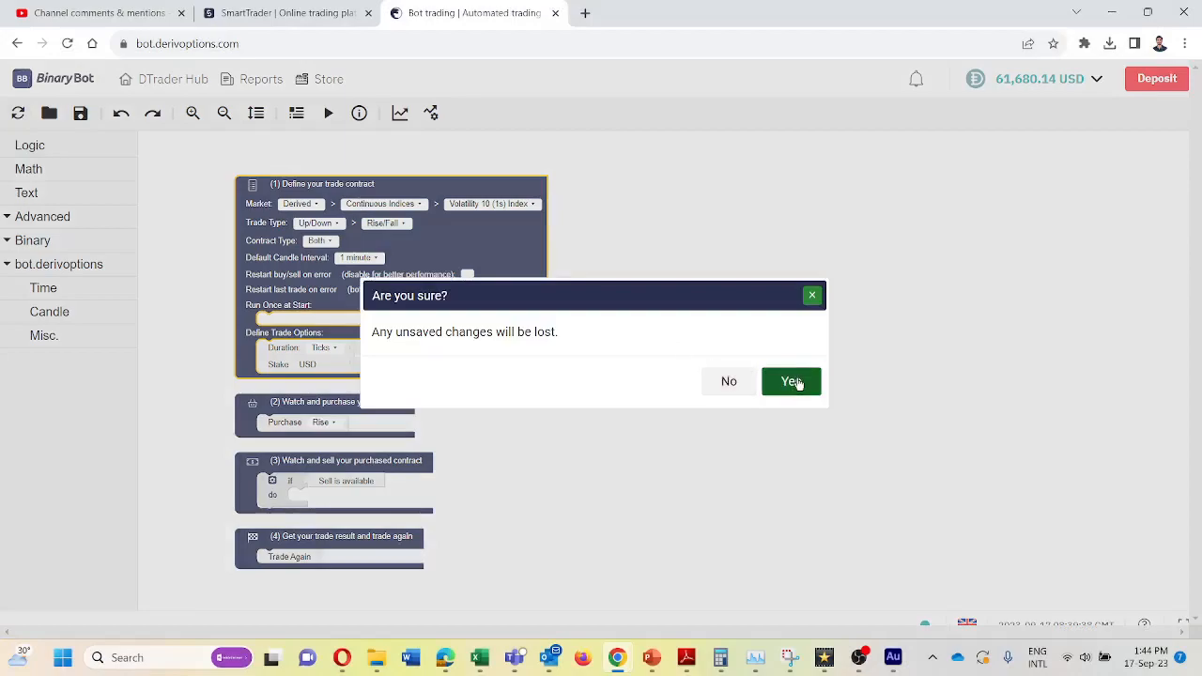
Step: Discard the old bot and switch the trade block to Higher/Lower on Volatility 10 Index
{"action": "left_click", "coordinate": [790, 382]}
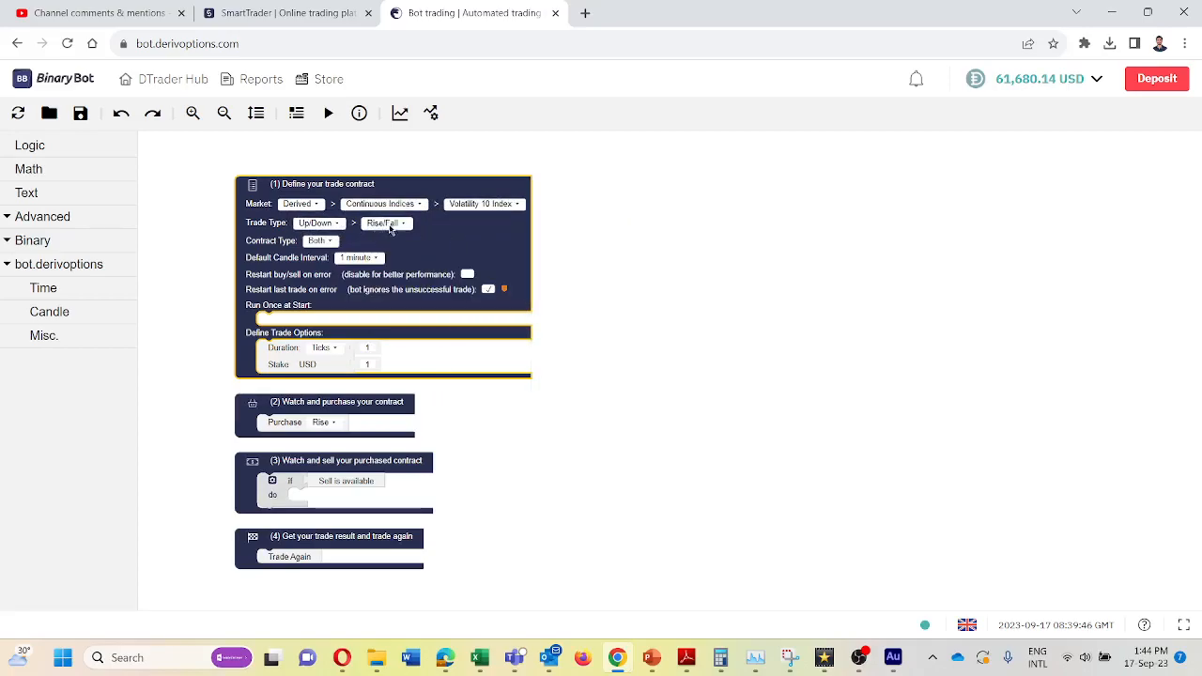
{"action": "left_click", "coordinate": [383, 221]}
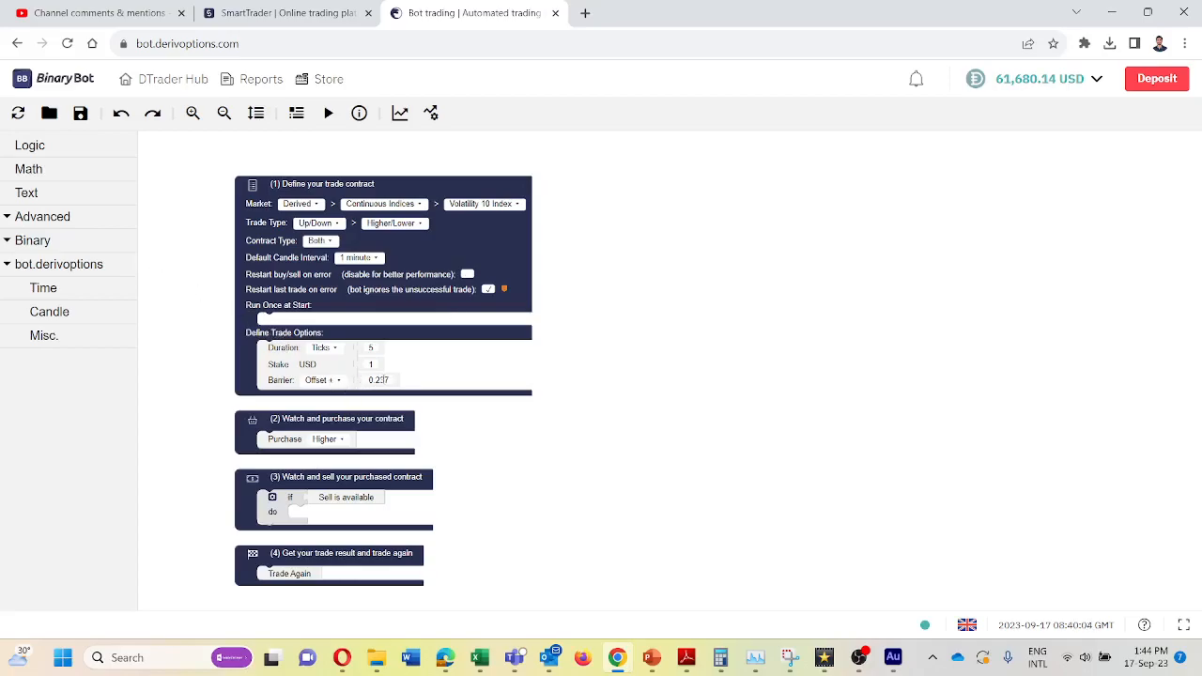
{"action": "mouse_move", "coordinate": [60, 178]}
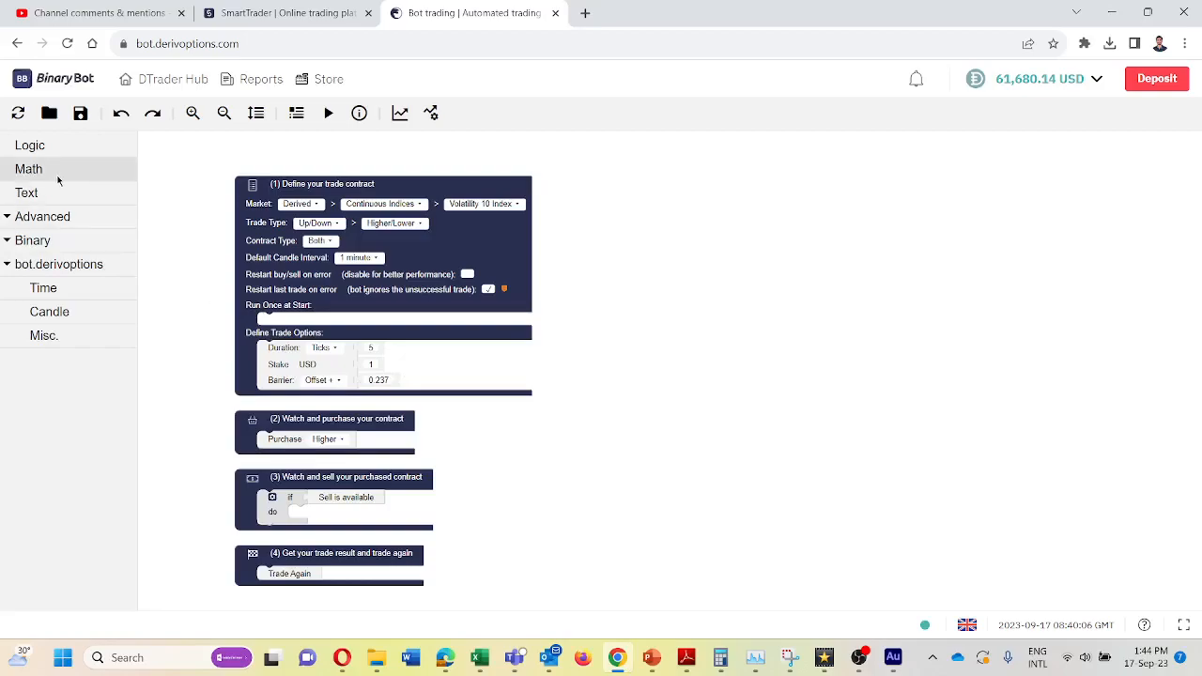
Step: Create a new variable named 'Set Barrier' from the Advanced > Variable blocks
{"action": "left_click", "coordinate": [41, 216]}
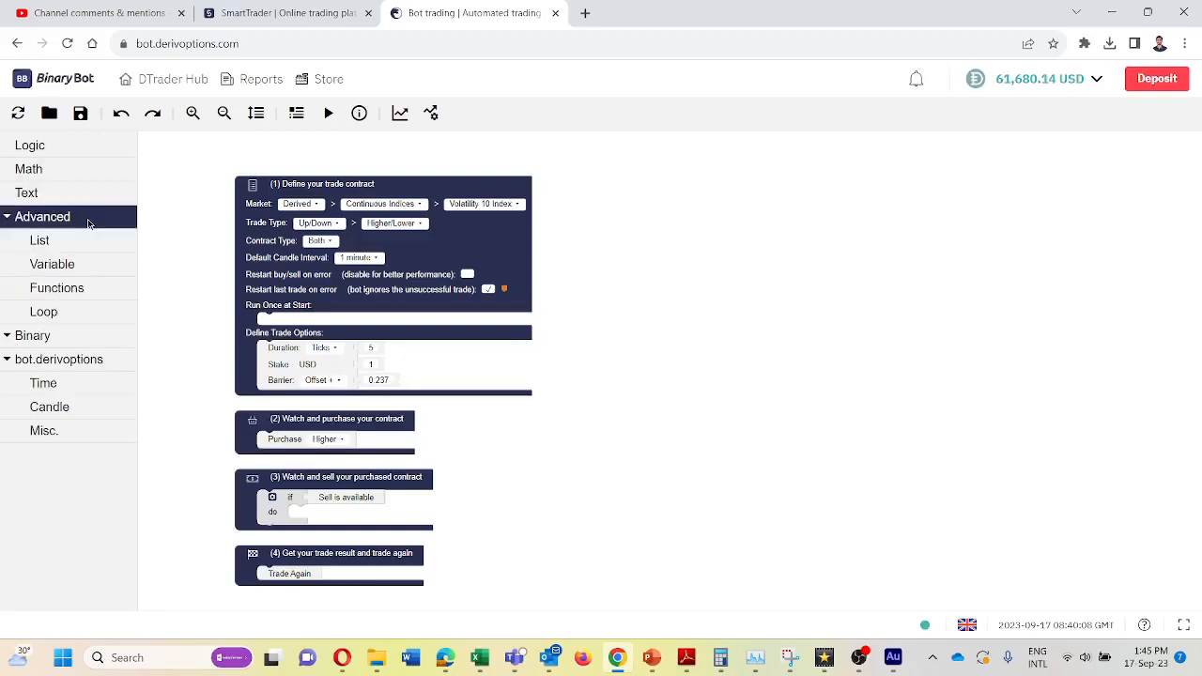
{"action": "left_click", "coordinate": [53, 263]}
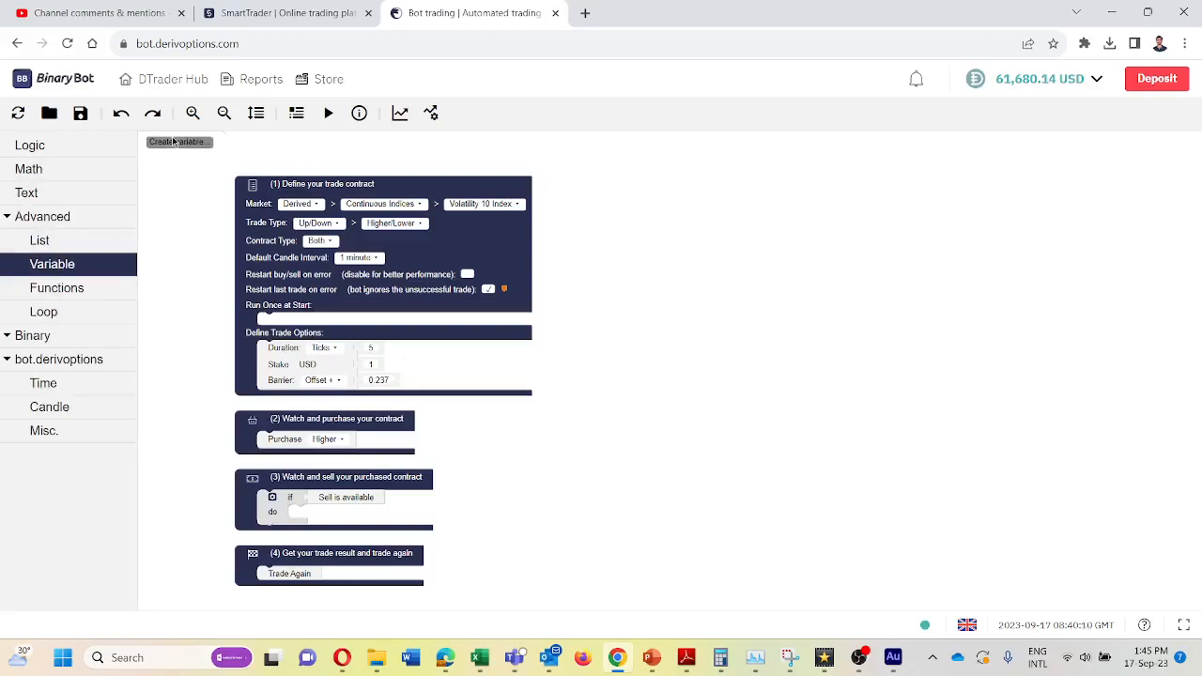
{"action": "left_click", "coordinate": [176, 143]}
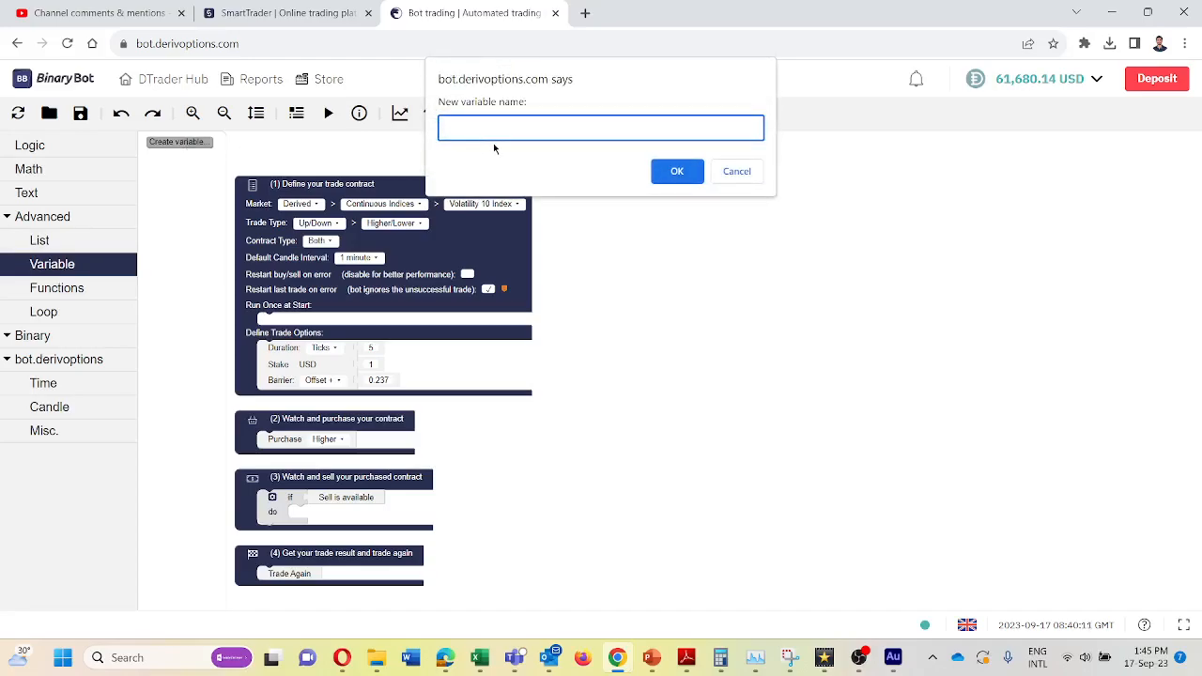
{"action": "type", "text": "s"}
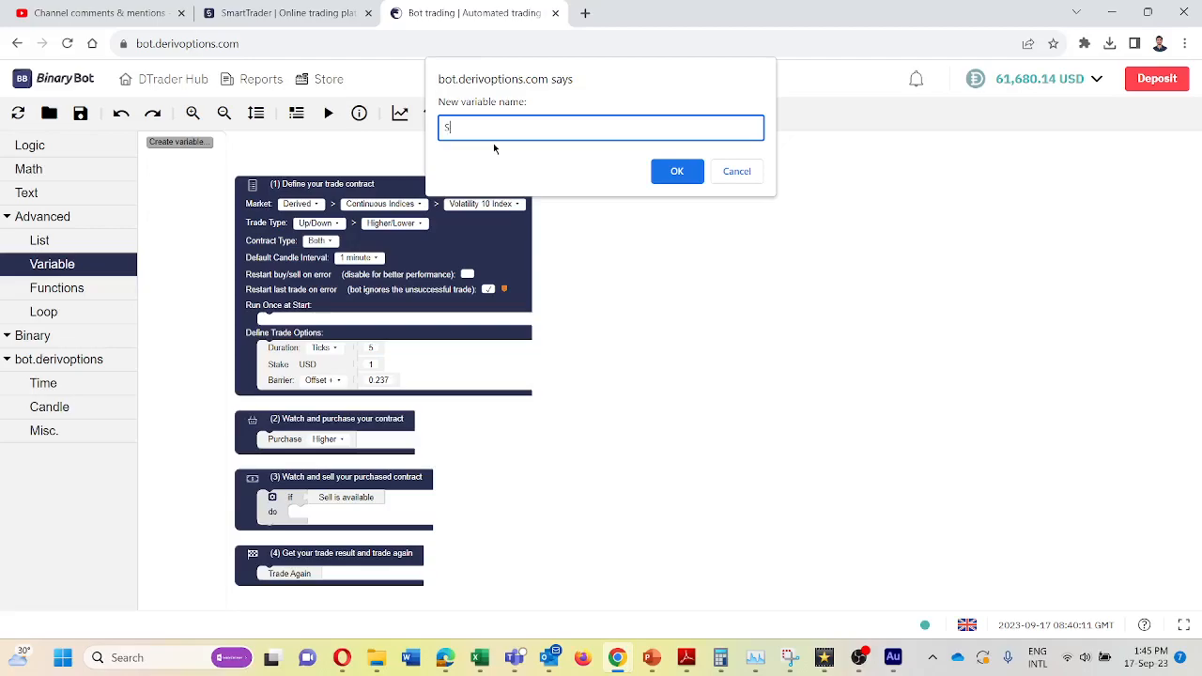
{"action": "type", "text": "Set Barrier"}
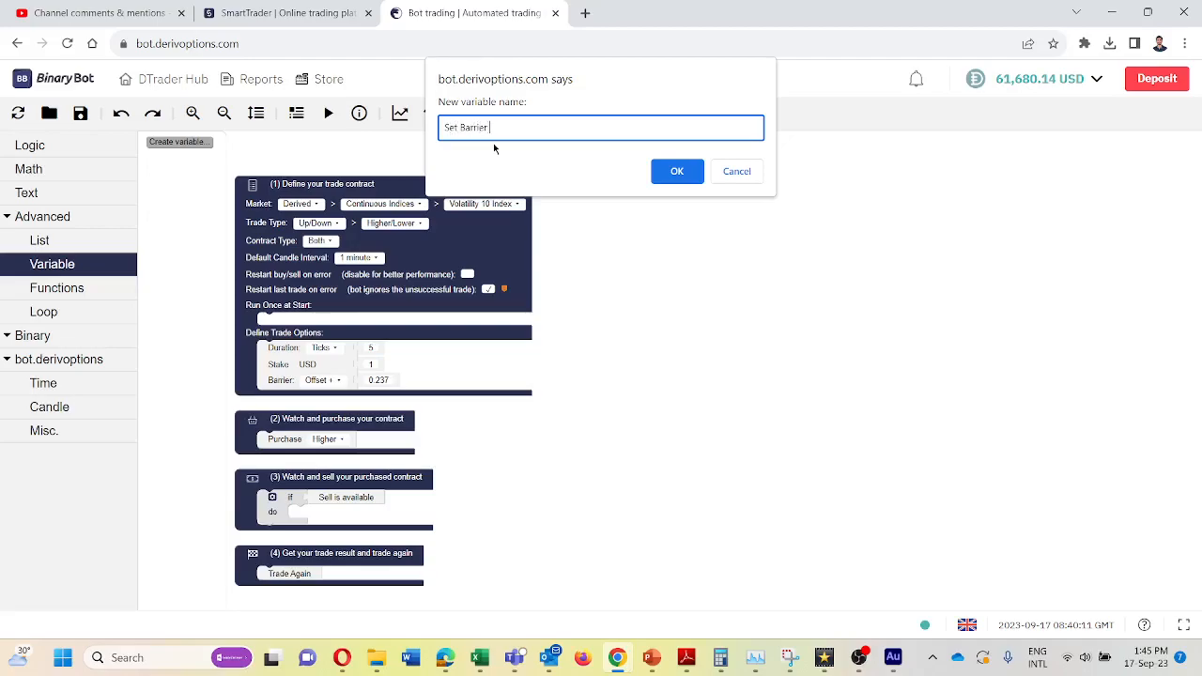
{"action": "left_click", "coordinate": [676, 171]}
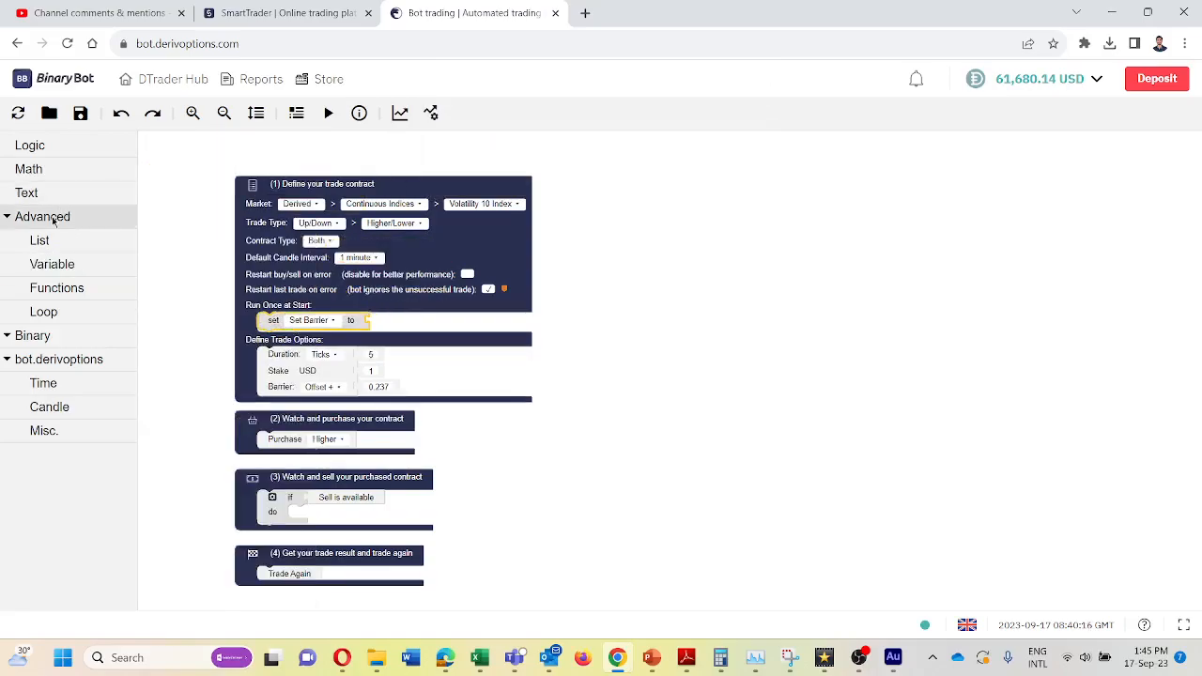
Step: Assign Set Barrier at start a 'create list with' block holding five items
{"action": "left_click", "coordinate": [39, 241]}
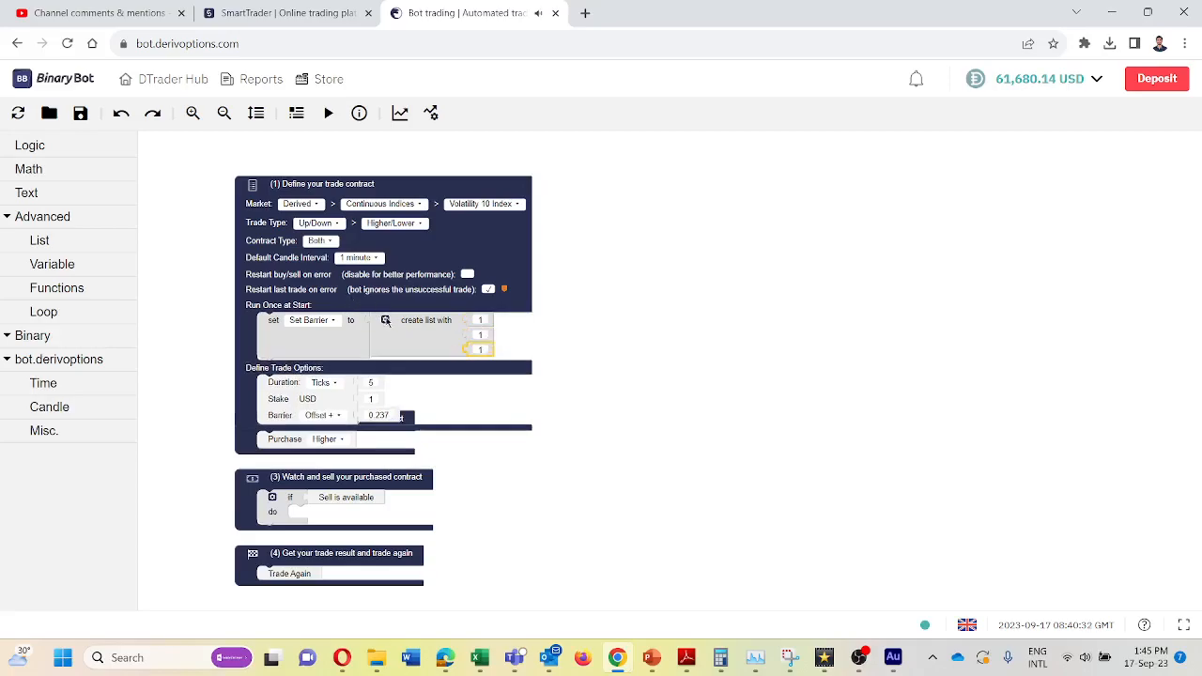
{"action": "left_click", "coordinate": [385, 319]}
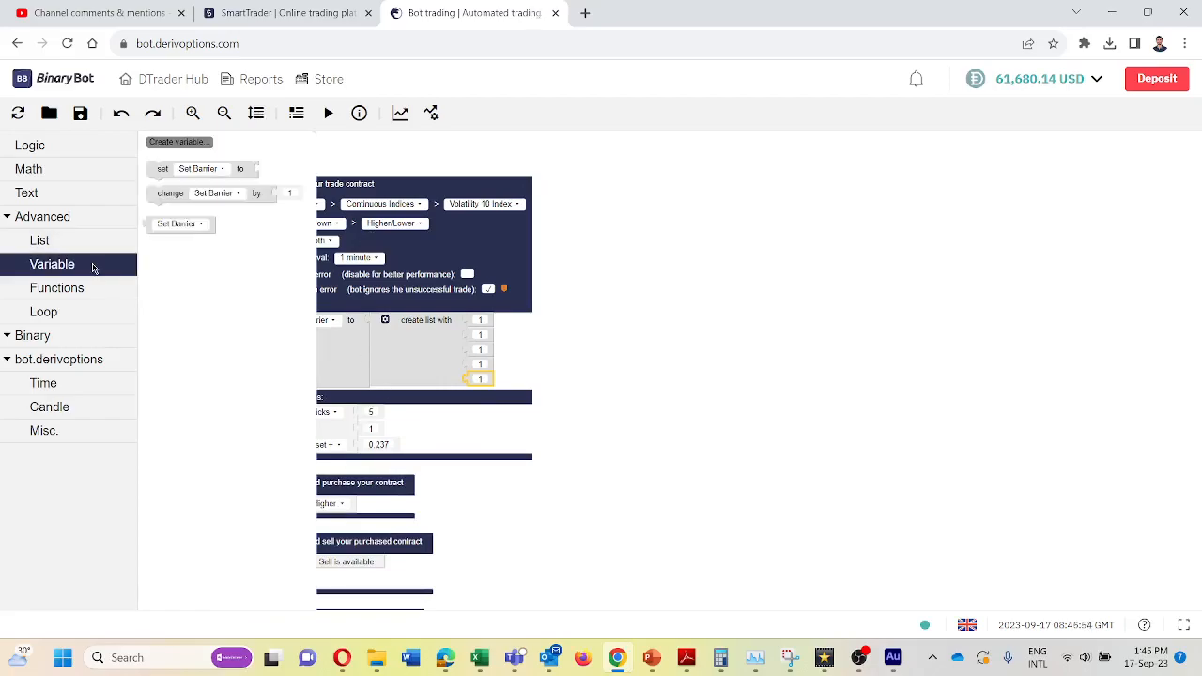
Step: Create a Select Barrier variable and make Barrier Offset read item # Select Barrier from the Set Barrier list
{"action": "left_click", "coordinate": [177, 143]}
{"action": "type", "text": "Select"}
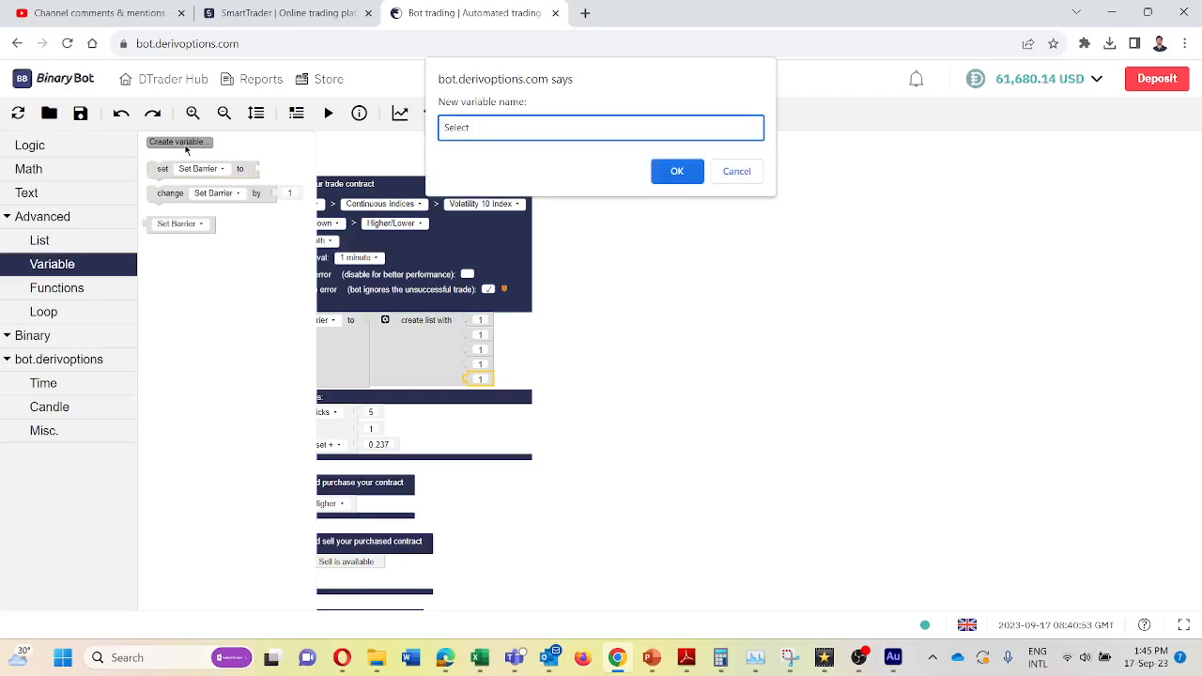
{"action": "type", "text": "Barrier"}
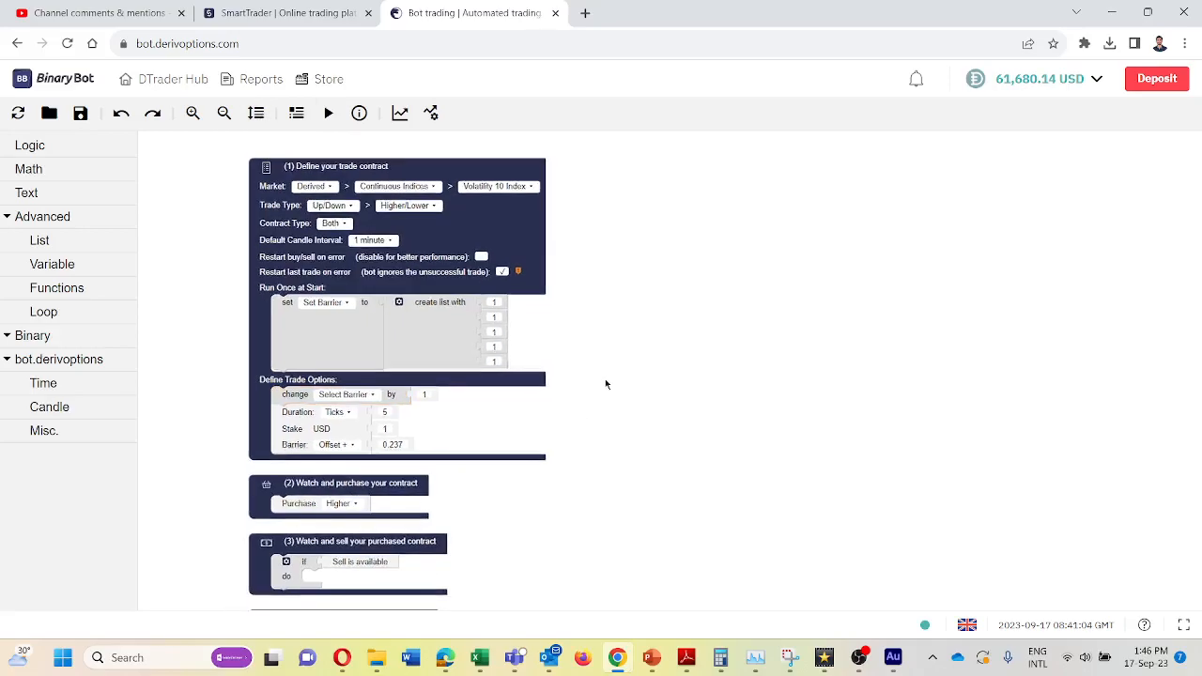
{"action": "left_click", "coordinate": [41, 240]}
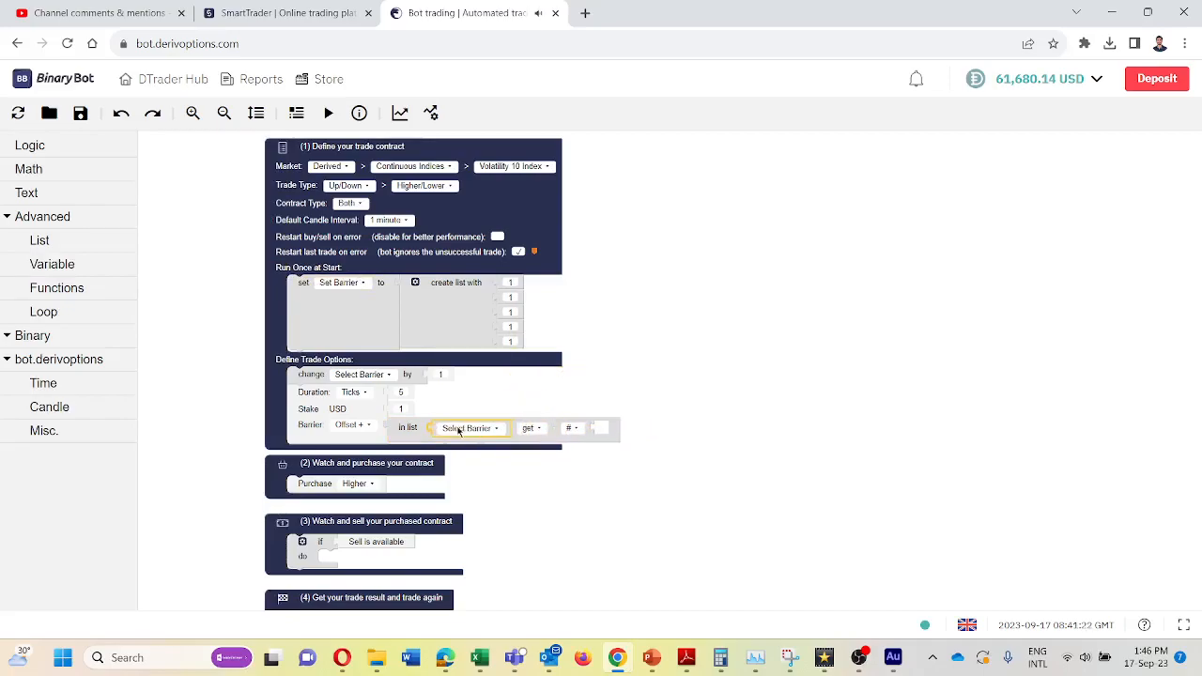
{"action": "left_click_drag", "start_coordinate": [470, 428], "coordinate": [601, 421]}
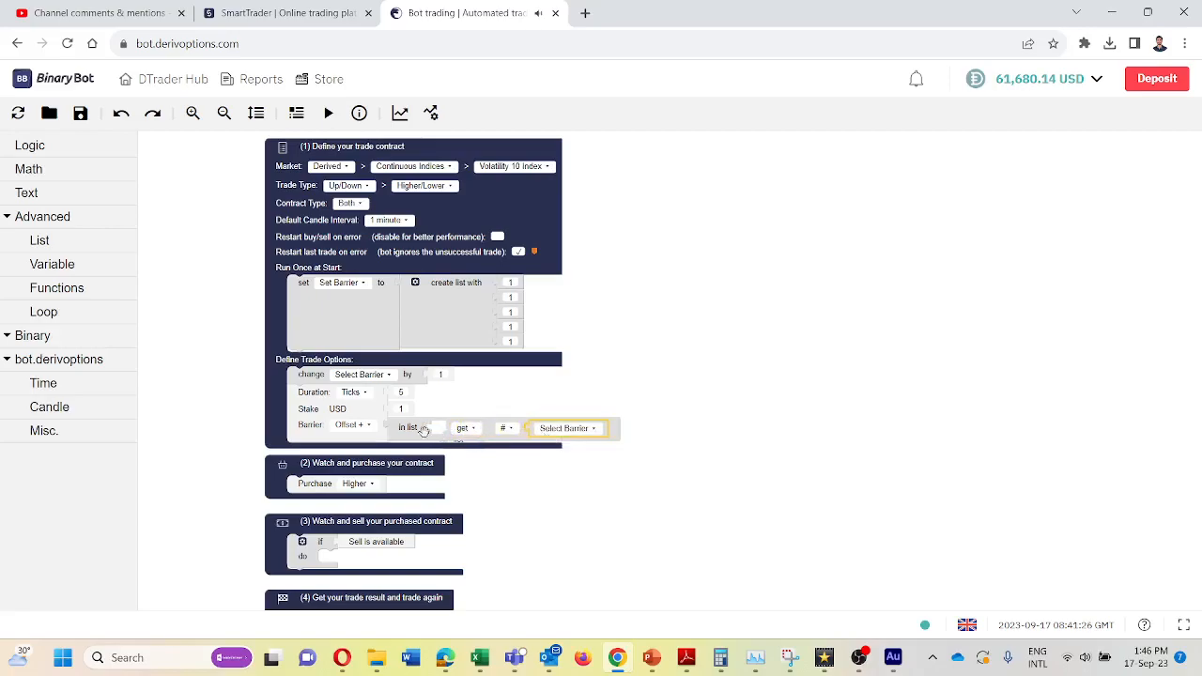
{"action": "mouse_move", "coordinate": [293, 444]}
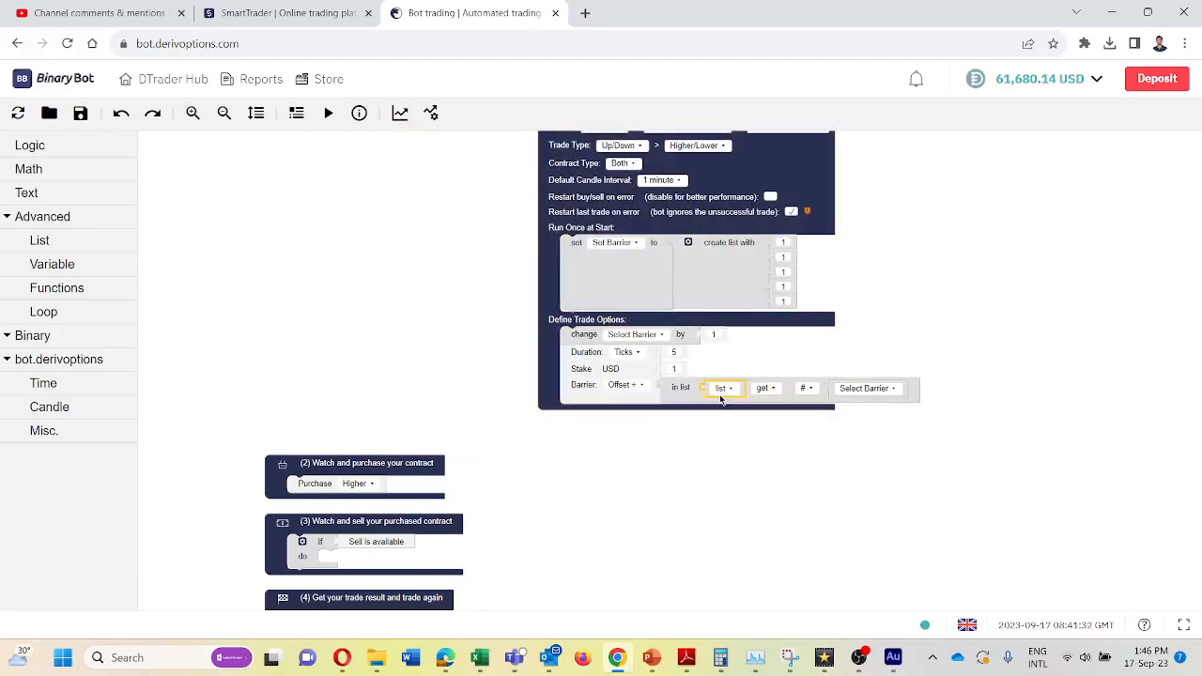
{"action": "left_click", "coordinate": [723, 387]}
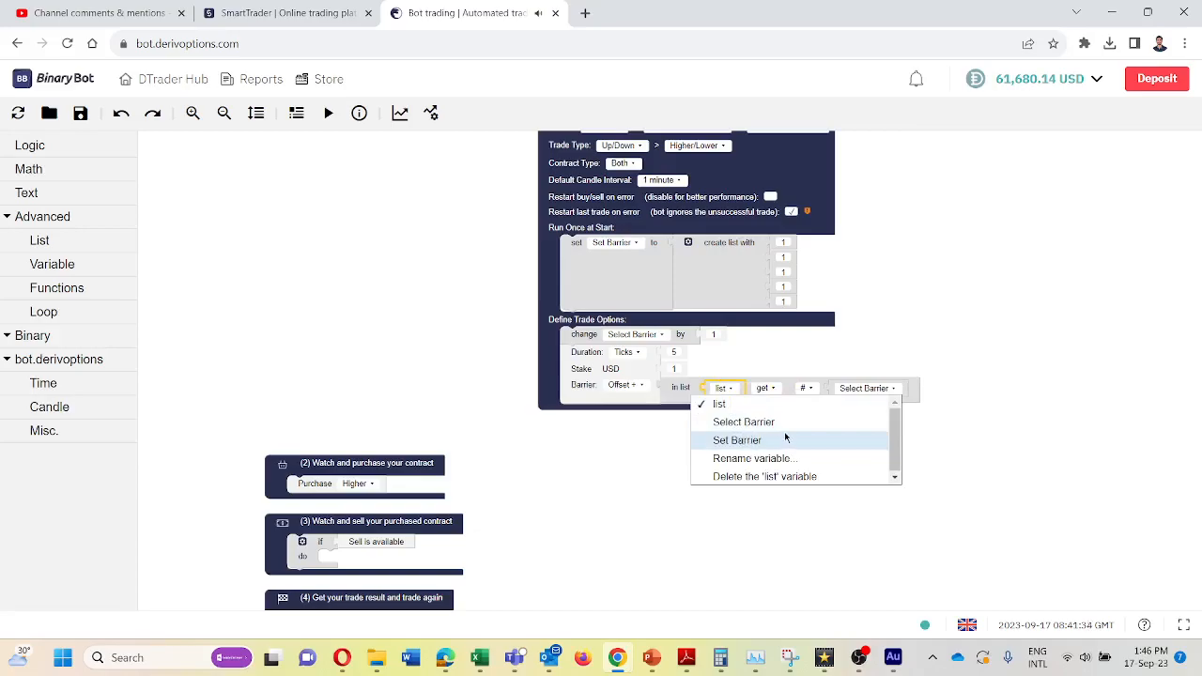
{"action": "left_click", "coordinate": [736, 439]}
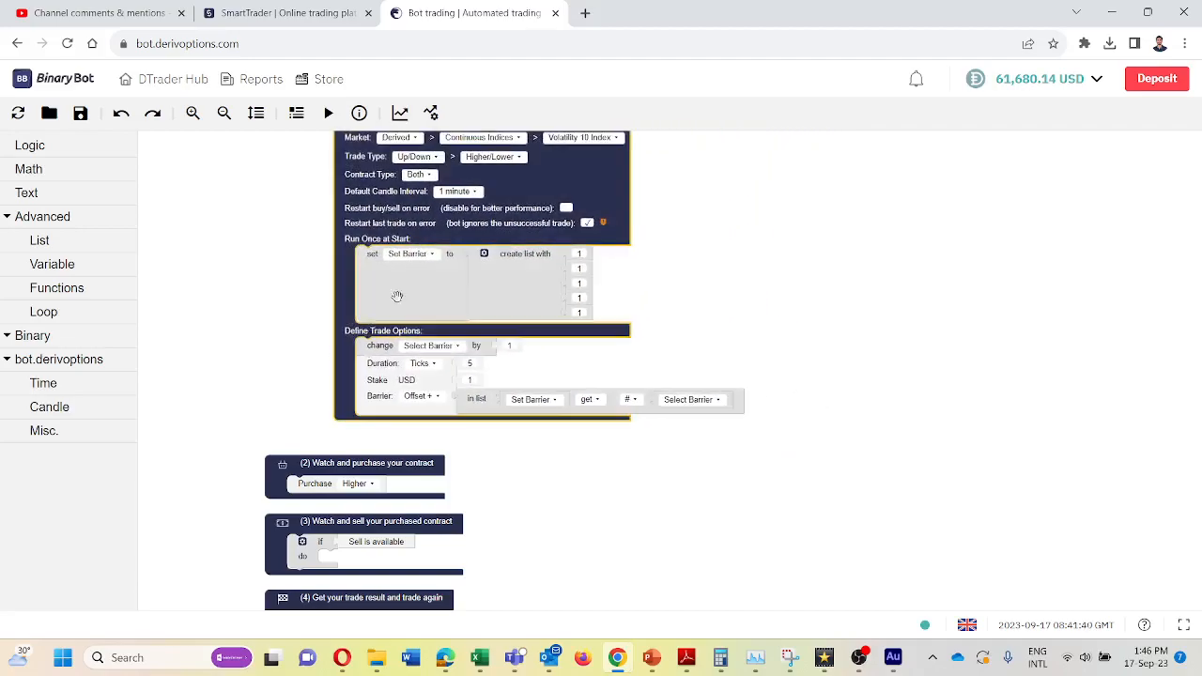
{"action": "mouse_move", "coordinate": [586, 327]}
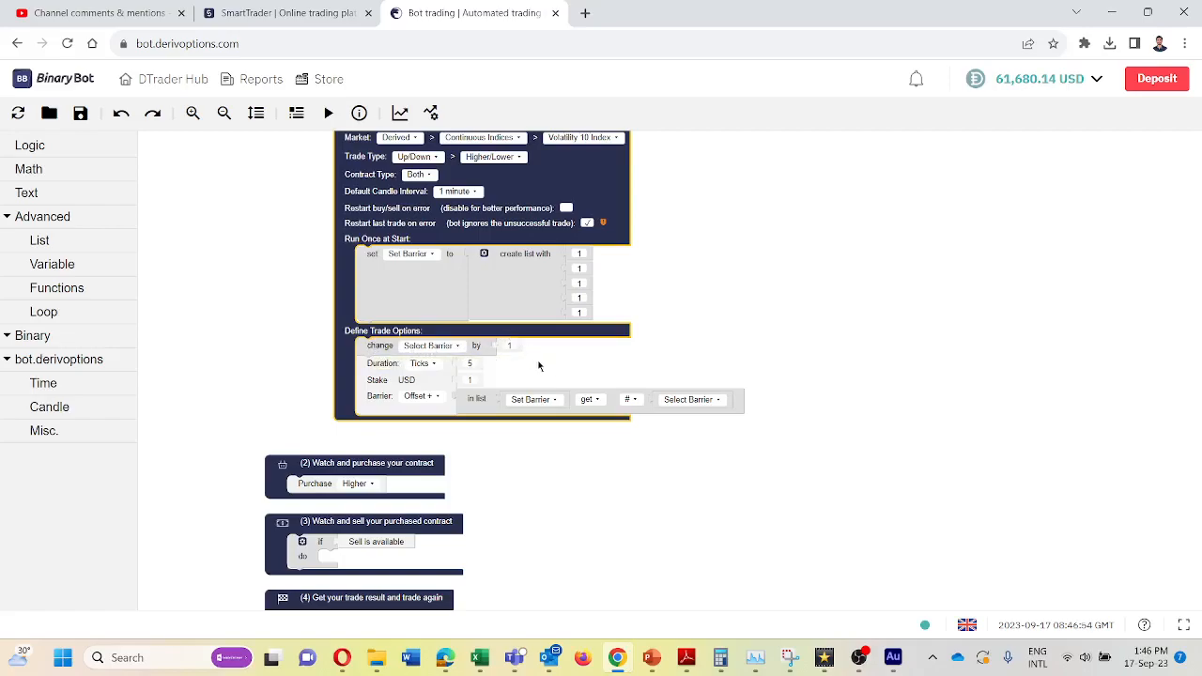
{"action": "mouse_move", "coordinate": [667, 425]}
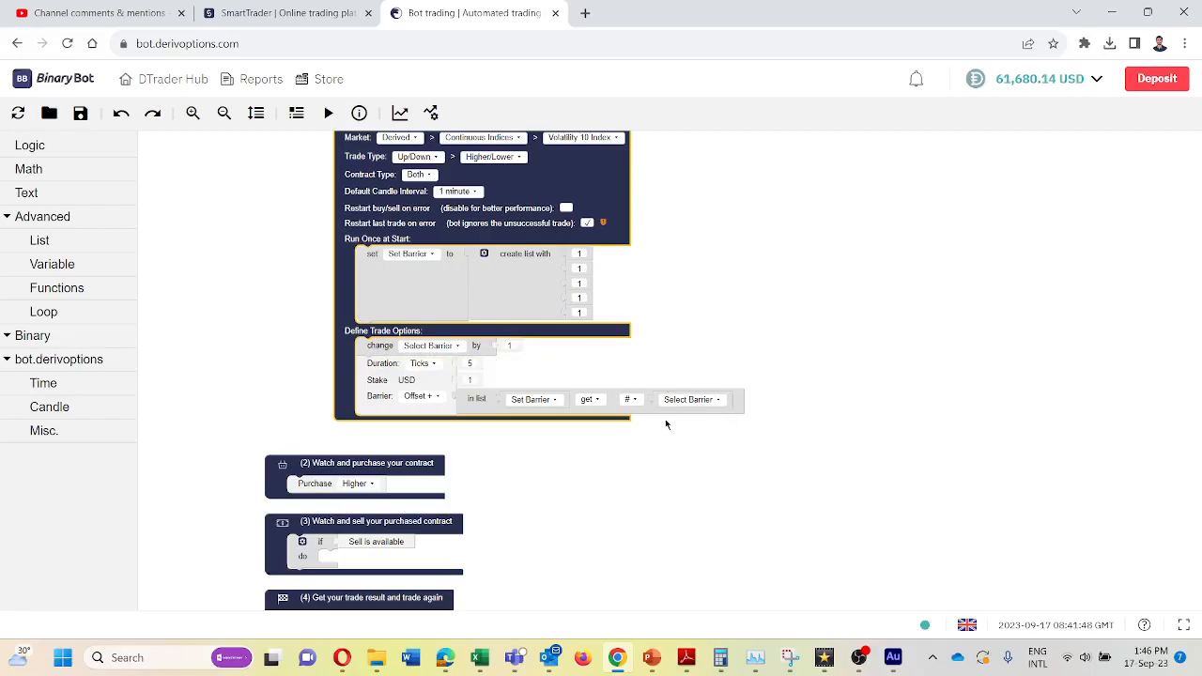
{"action": "mouse_move", "coordinate": [680, 454]}
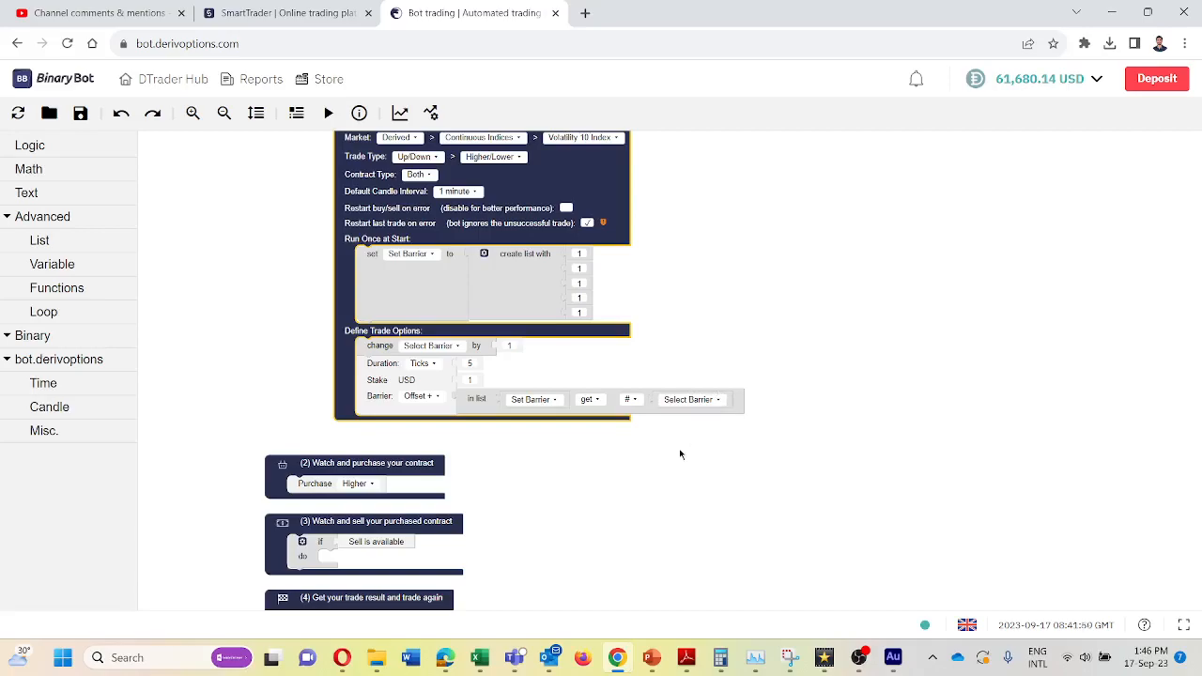
{"action": "mouse_move", "coordinate": [626, 284]}
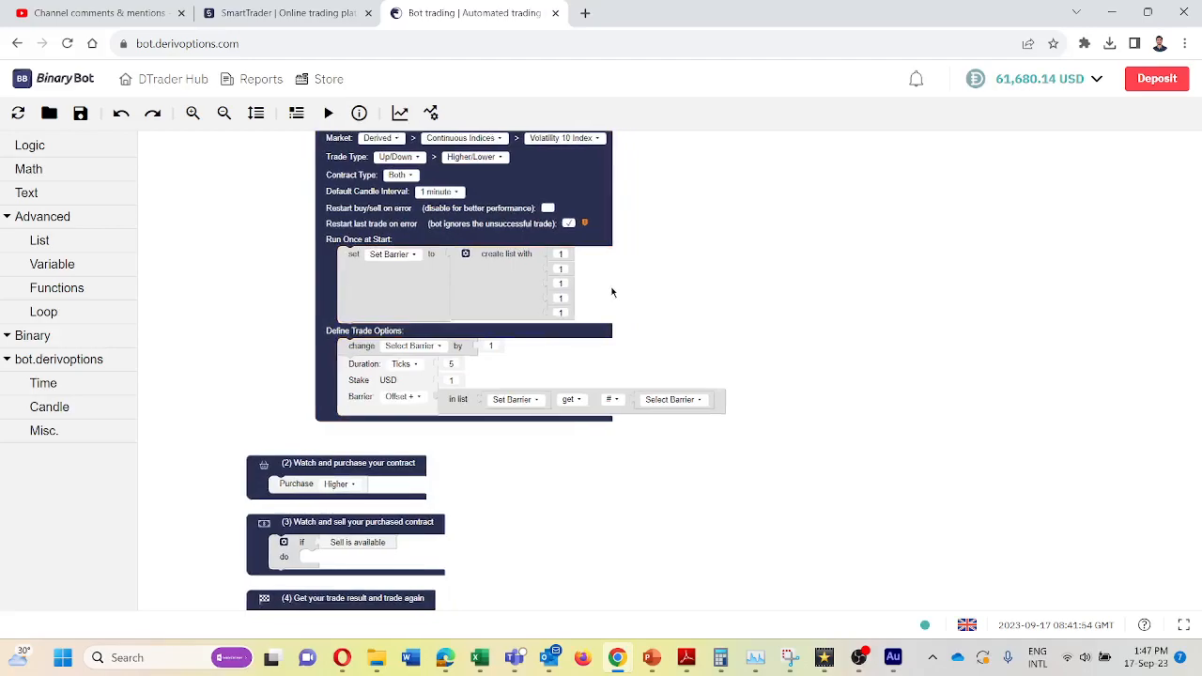
{"action": "scroll", "scroll_direction": "down", "scroll_amount": 3}
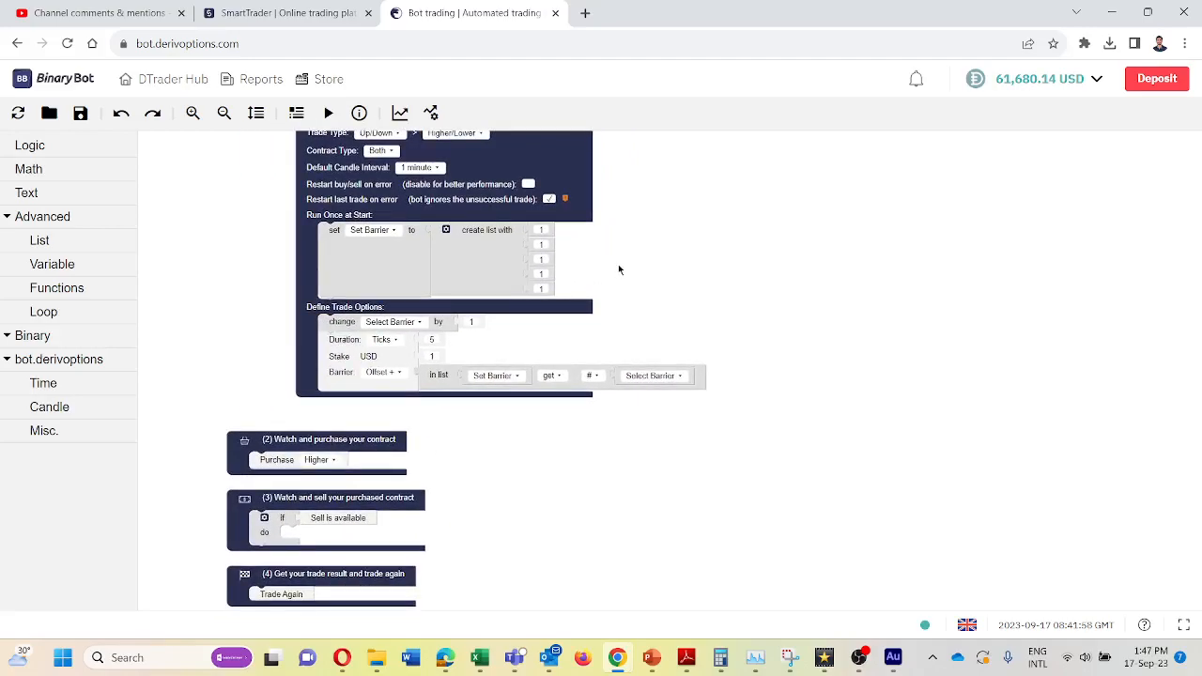
{"action": "mouse_move", "coordinate": [256, 203]}
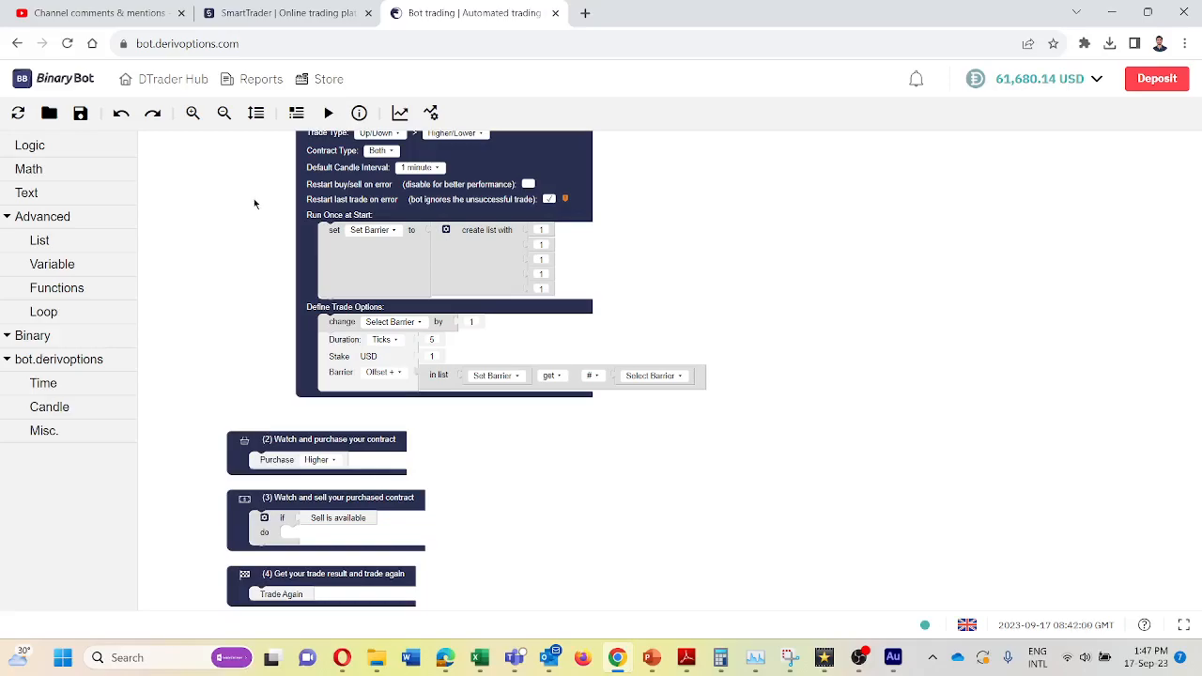
Step: Add an if 'Result is Win' that sets Select Barrier to 0, then move to the SmartTrader page
{"action": "left_click", "coordinate": [30, 147]}
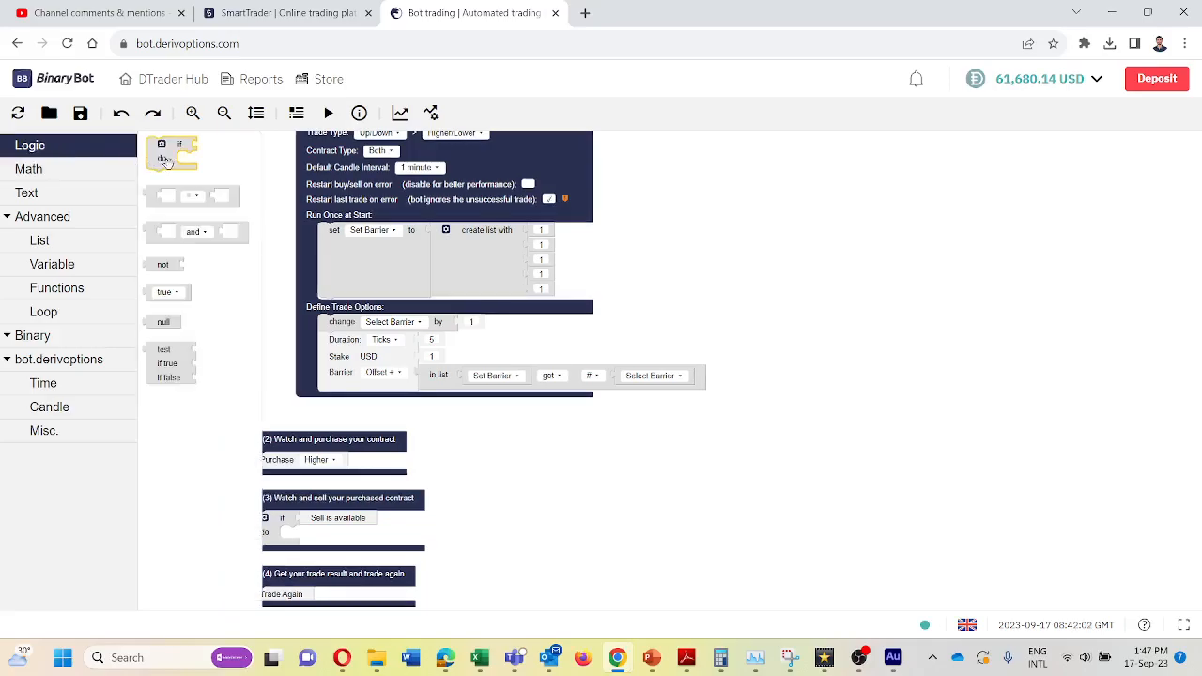
{"action": "left_click_drag", "start_coordinate": [173, 152], "coordinate": [573, 473]}
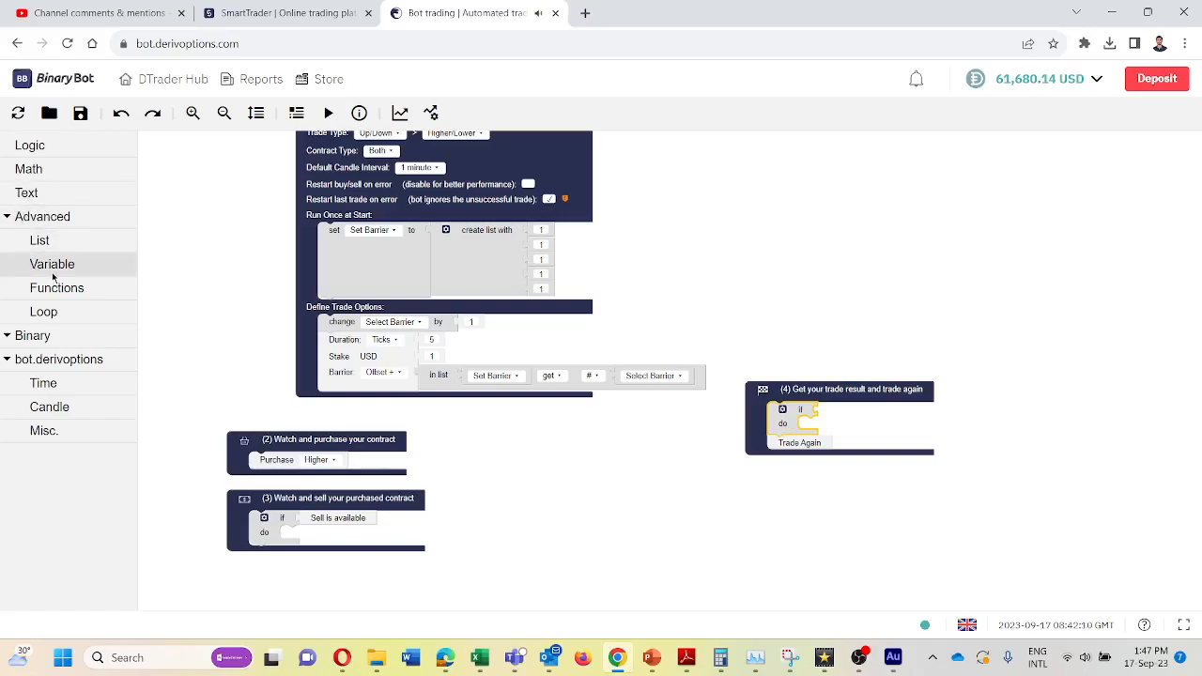
{"action": "left_click", "coordinate": [33, 334]}
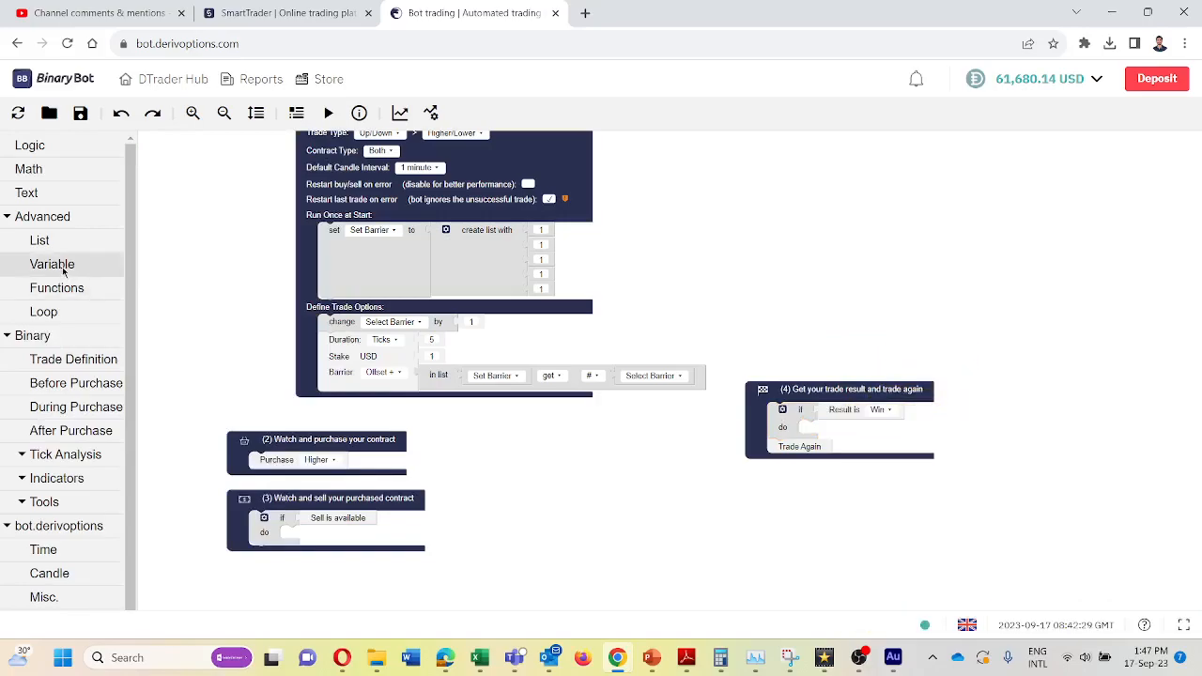
{"action": "mouse_move", "coordinate": [45, 265]}
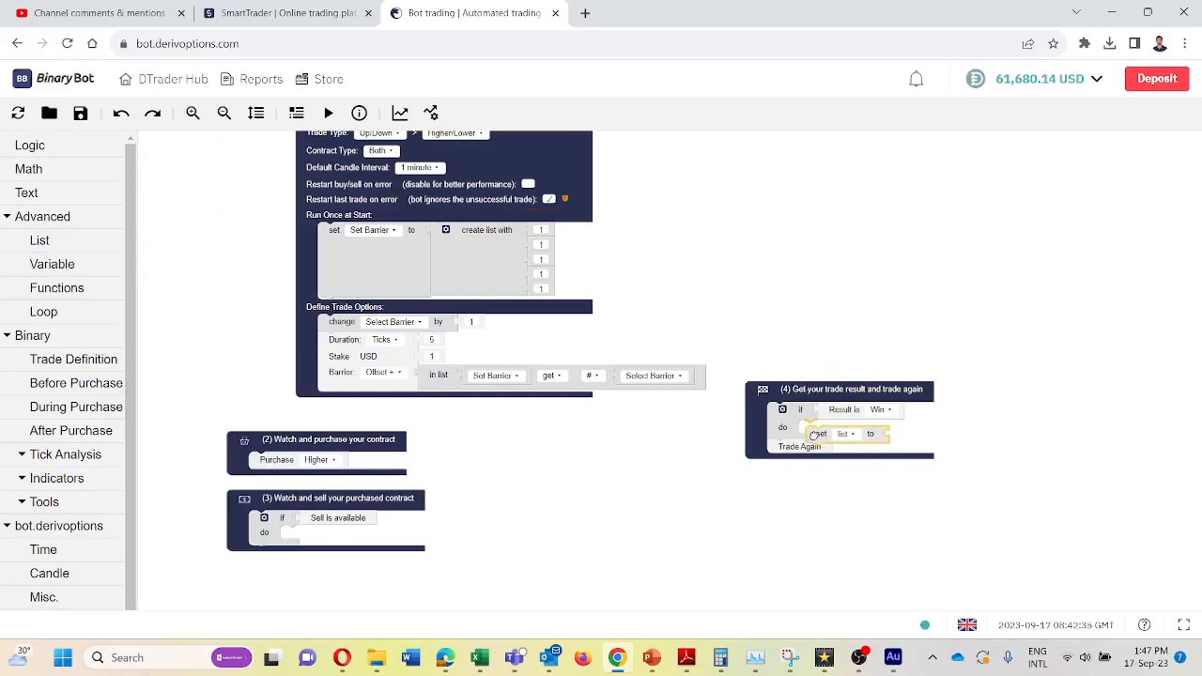
{"action": "left_click", "coordinate": [837, 428]}
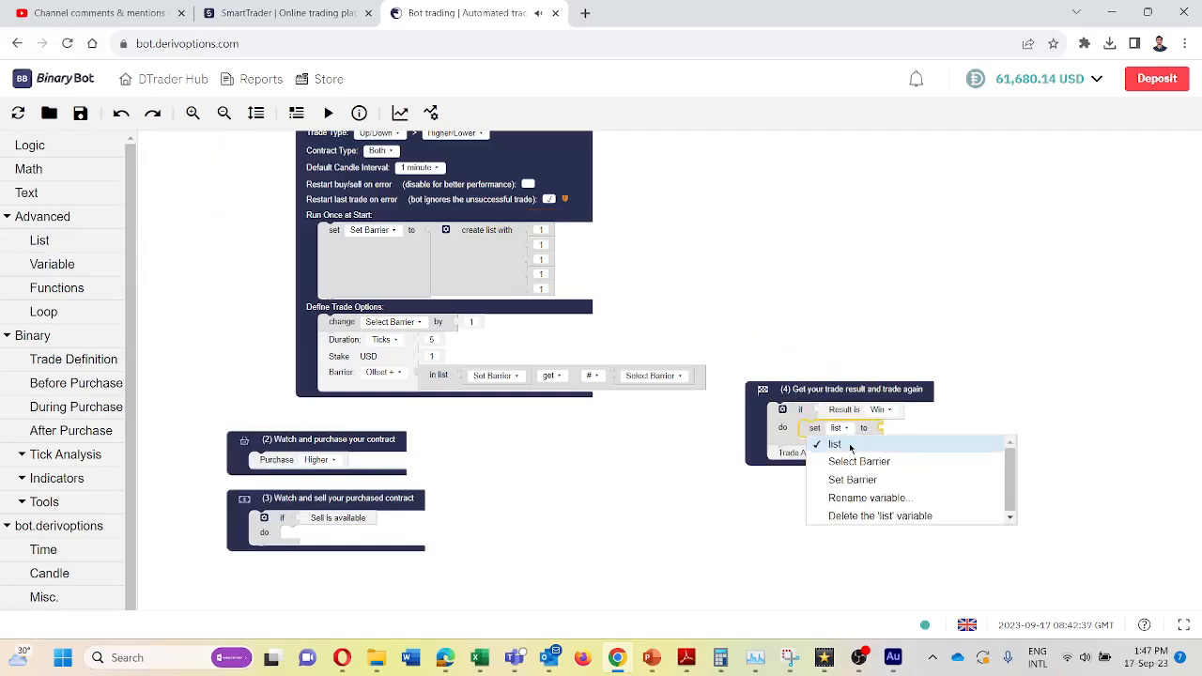
{"action": "left_click", "coordinate": [860, 462]}
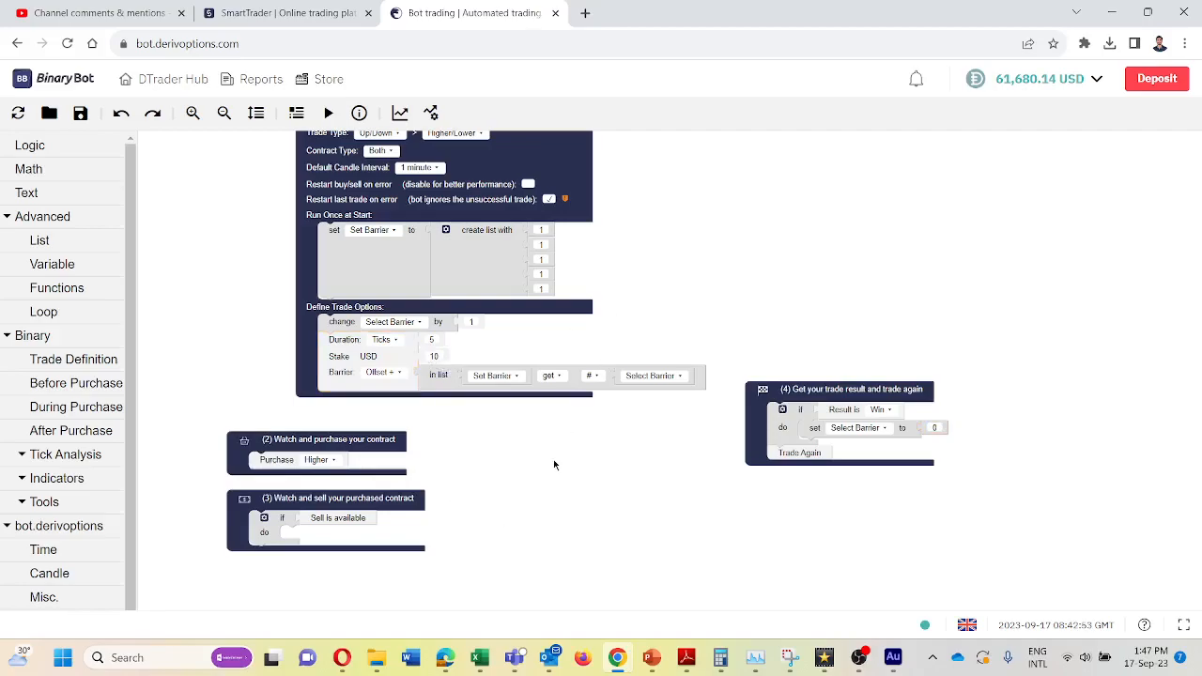
{"action": "mouse_move", "coordinate": [488, 342]}
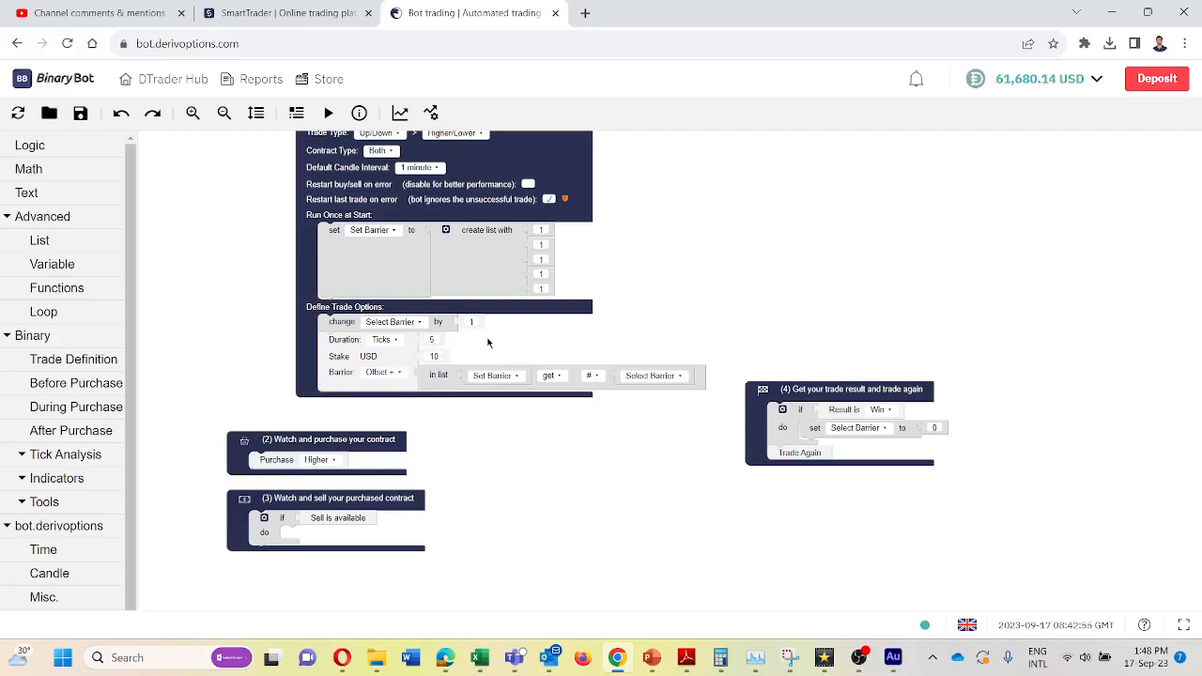
{"action": "mouse_move", "coordinate": [498, 485]}
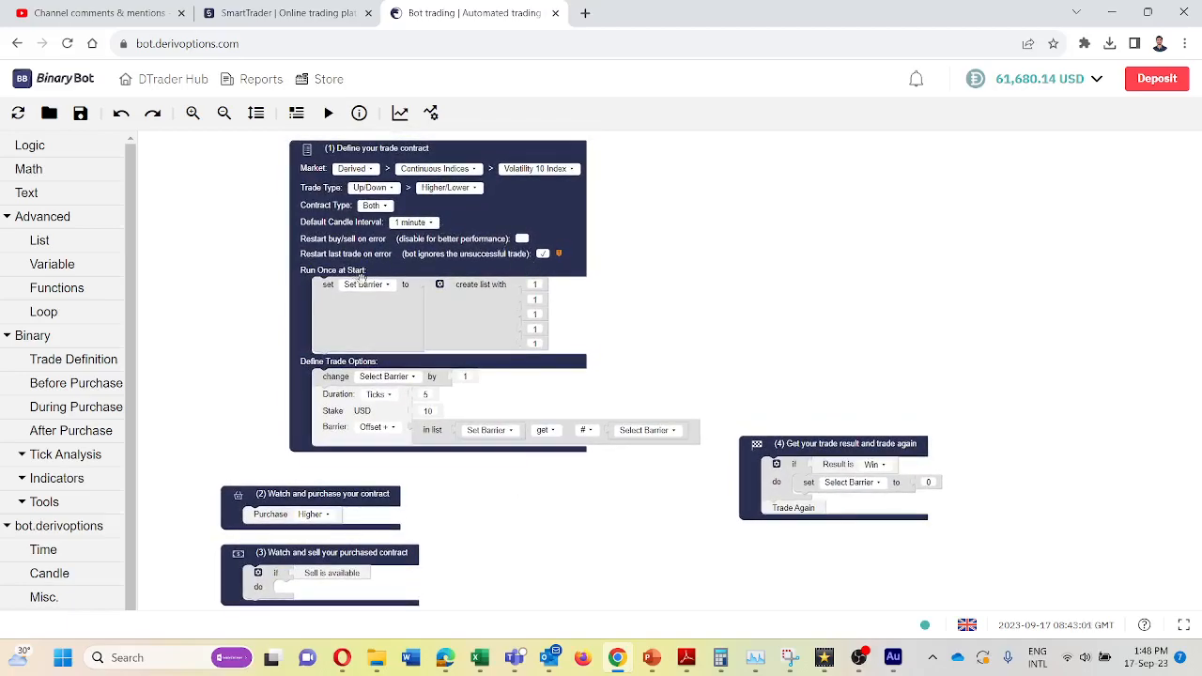
{"action": "mouse_move", "coordinate": [526, 257]}
{"action": "type", "text": "0"}
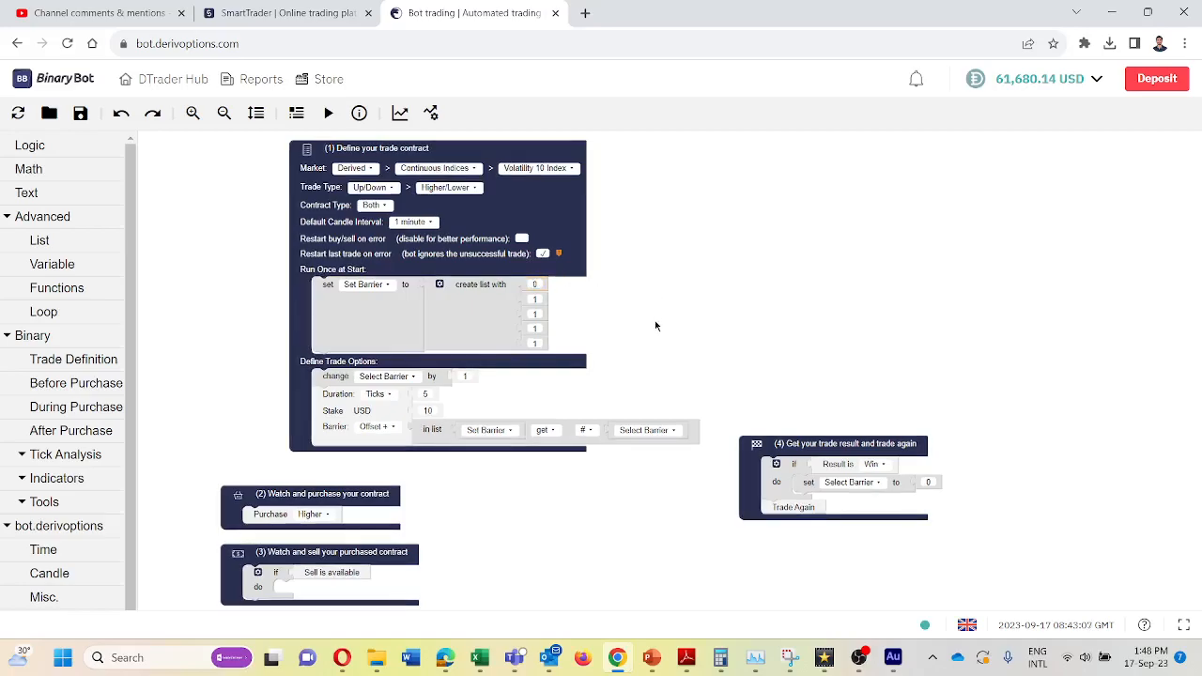
{"action": "left_click", "coordinate": [281, 13]}
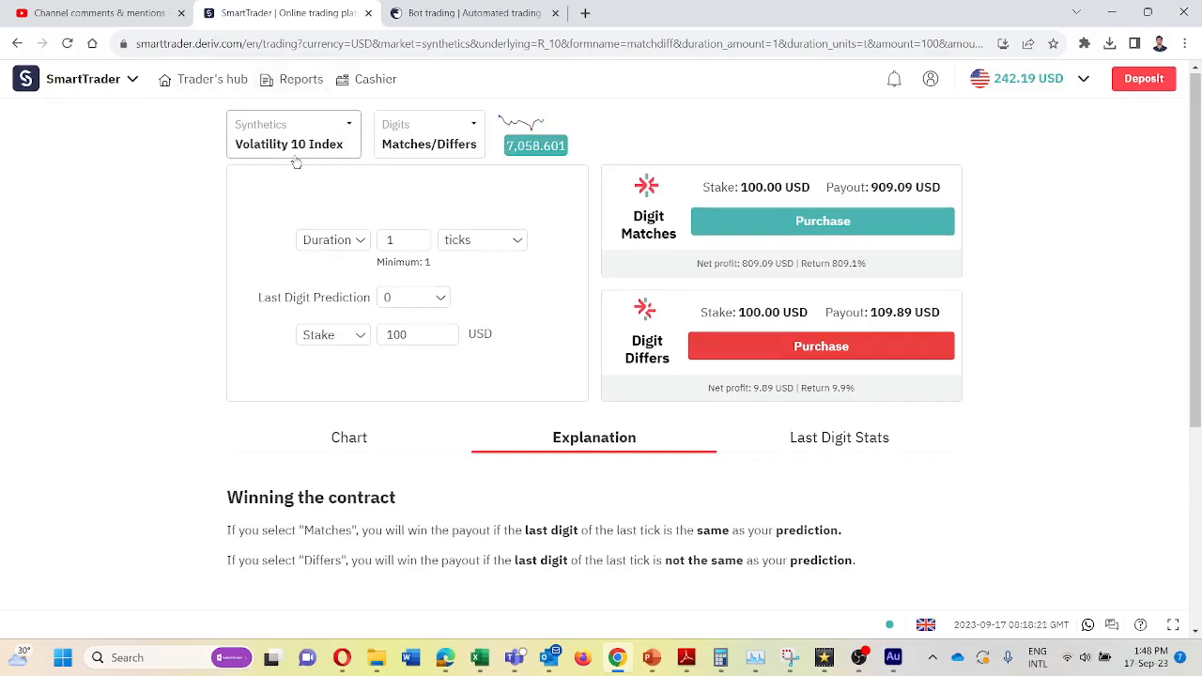
Step: Switch the SmartTrader contract to Higher/Lower with a duration of 5 ticks
{"action": "left_click", "coordinate": [429, 132]}
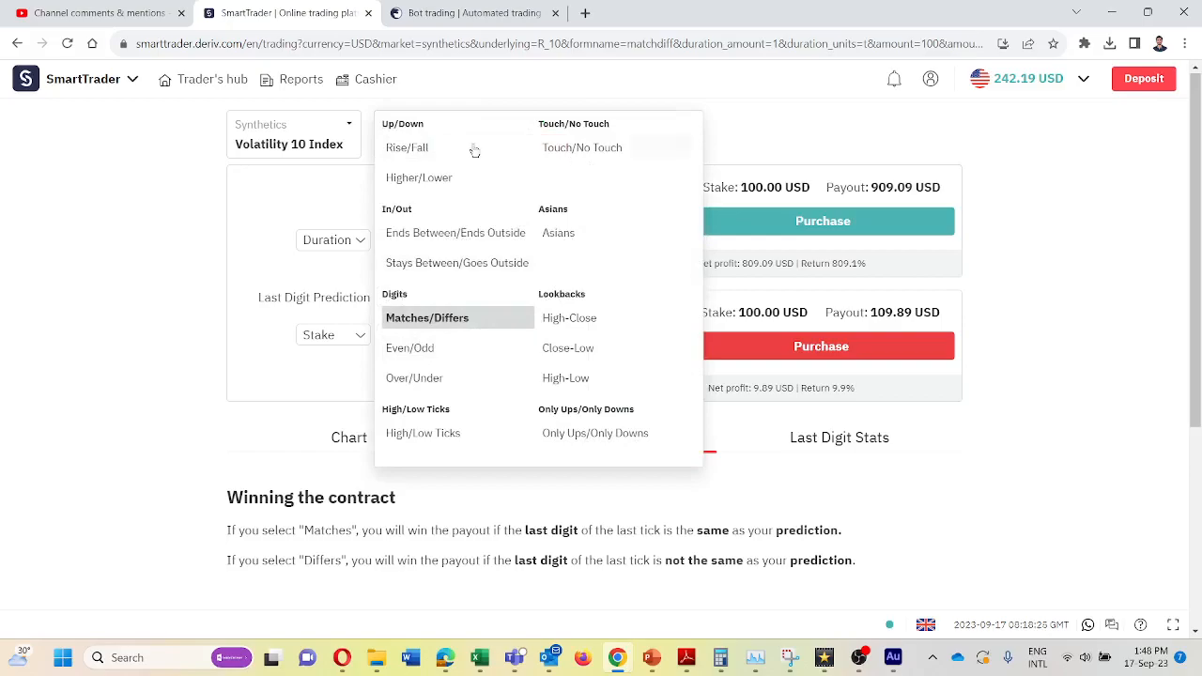
{"action": "left_click", "coordinate": [419, 176]}
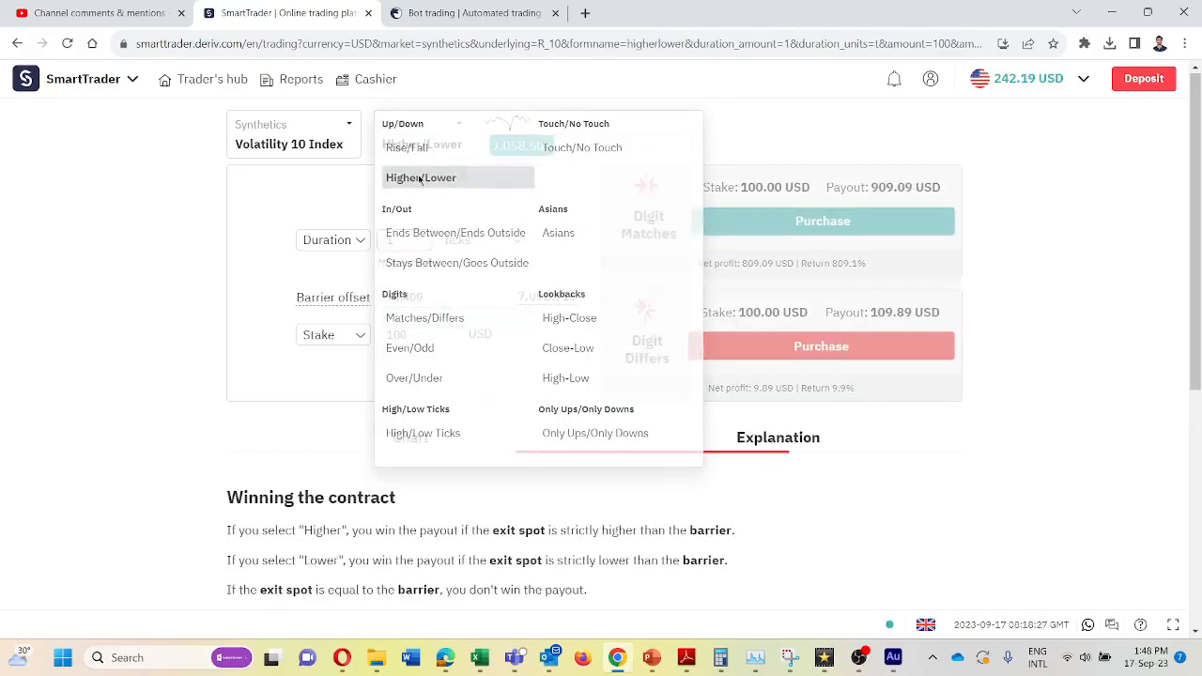
{"action": "left_click", "coordinate": [421, 177]}
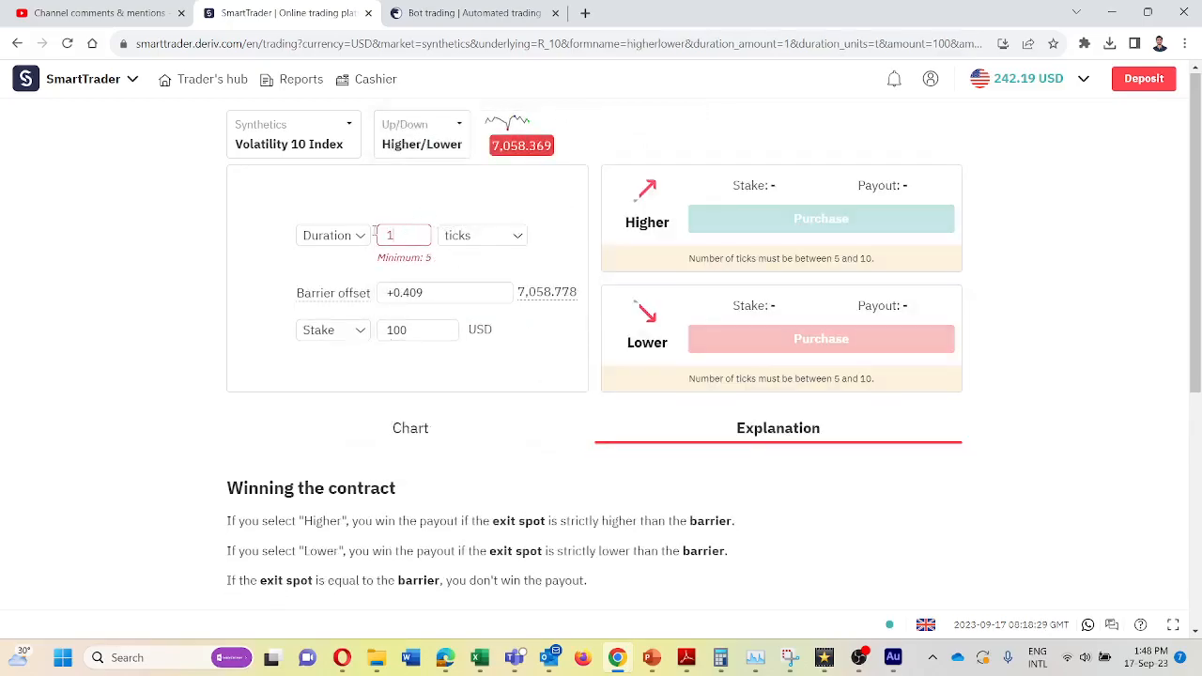
{"action": "type", "text": "5"}
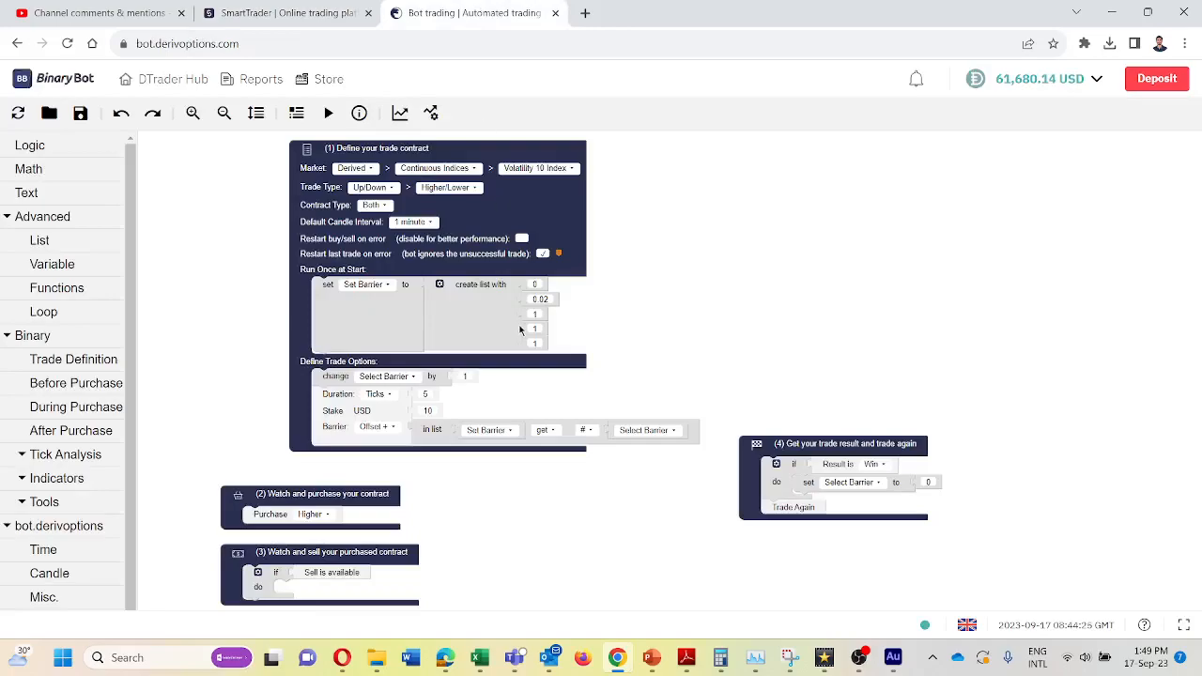
Step: Enter the first small offset, 0.02, into the Set Barrier list
{"action": "left_click", "coordinate": [534, 312]}
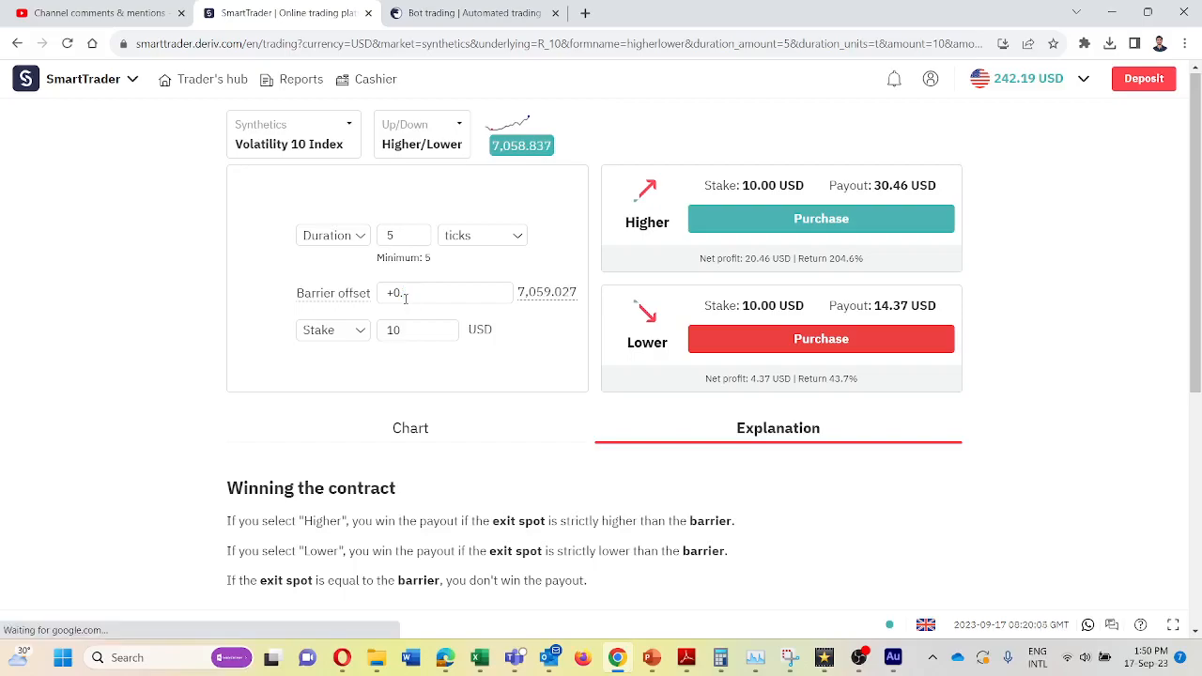
Step: Test offset 0.24 in SmartTrader, then fill the third and fourth barrier list values (0.15, 0.26)
{"action": "type", "text": "0.24"}
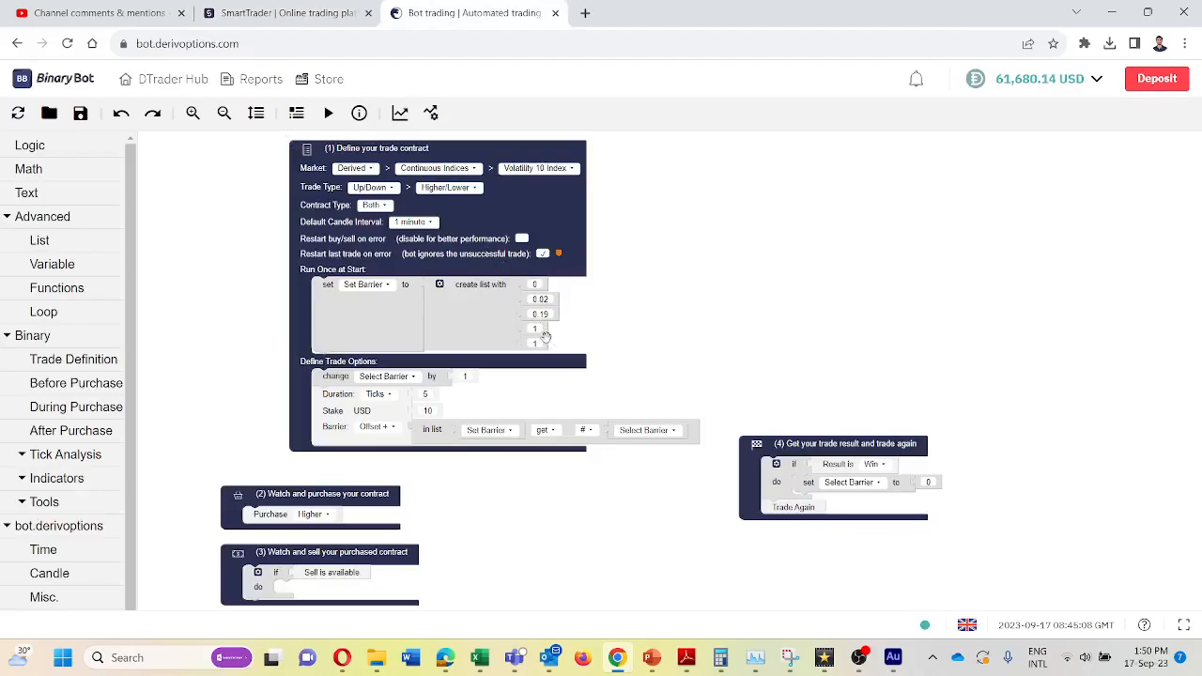
{"action": "left_click", "coordinate": [534, 327]}
{"action": "type", "text": "0.39"}
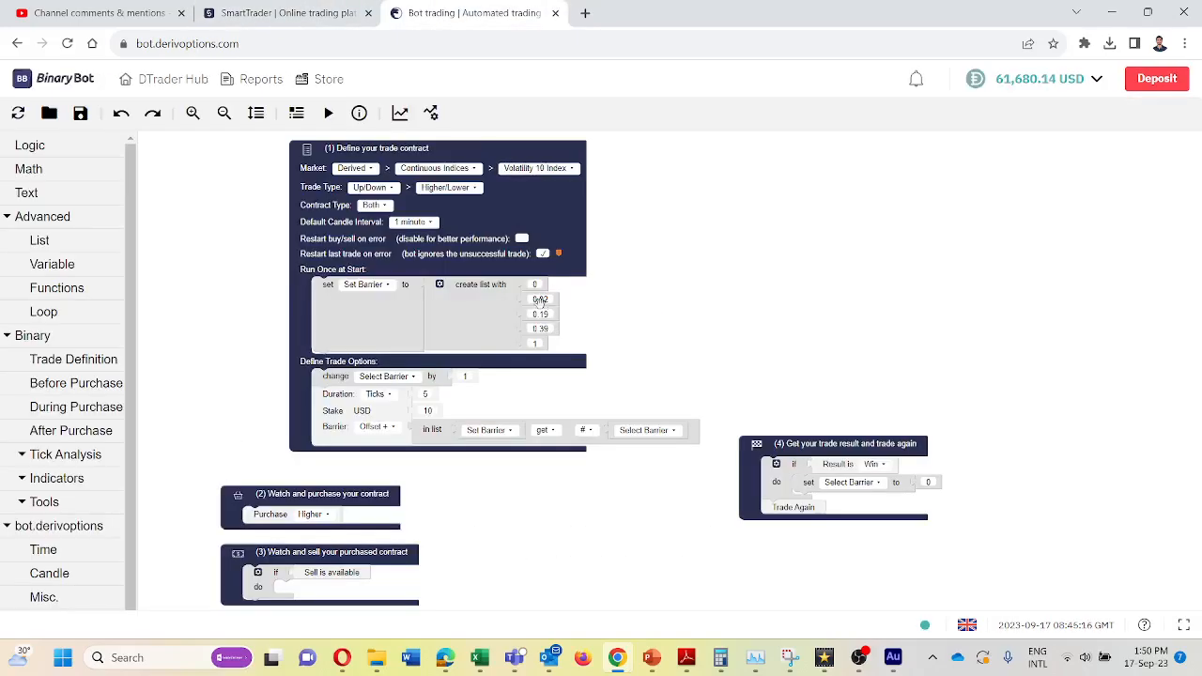
{"action": "left_click", "coordinate": [533, 327]}
{"action": "type", "text": "0.29"}
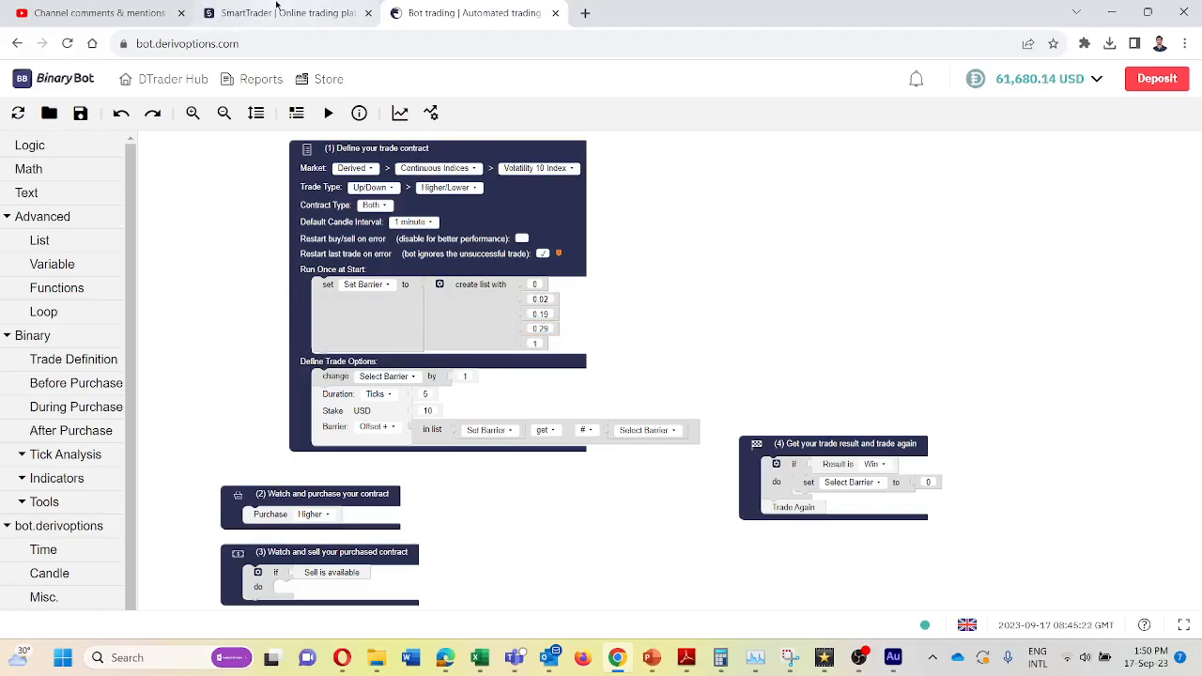
{"action": "mouse_move", "coordinate": [440, 154]}
{"action": "type", "text": "0.354"}
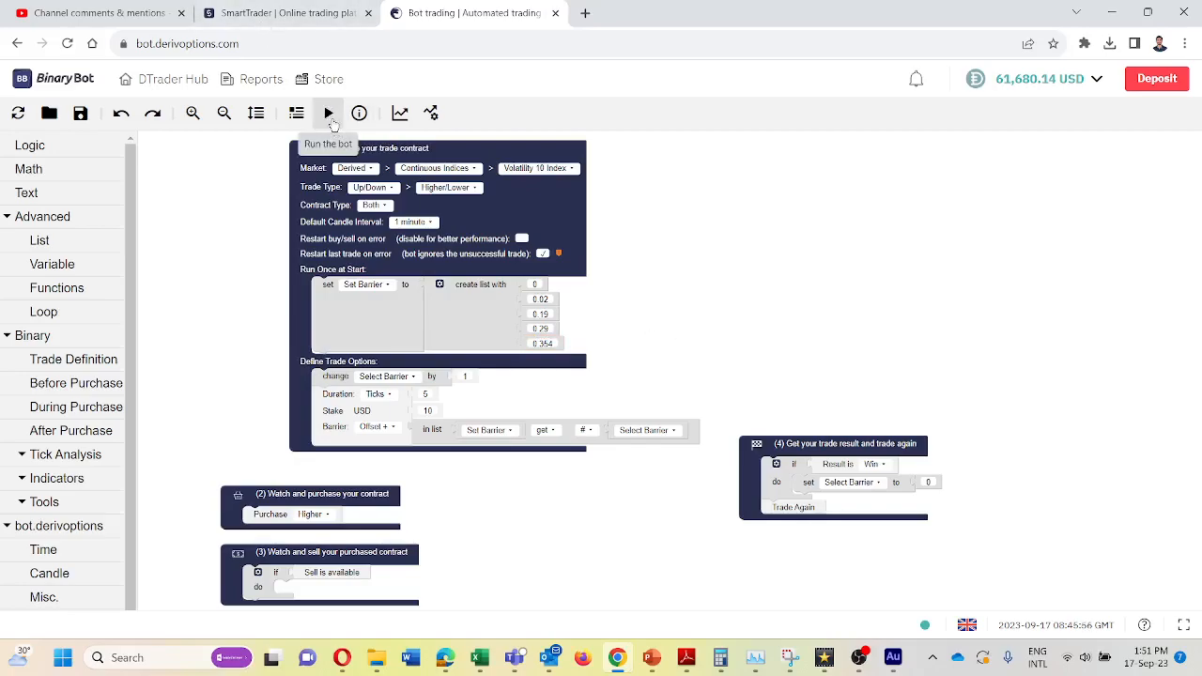
Step: Run the bot and watch the summary showing two runs and a 10 USD loss so far
{"action": "left_click", "coordinate": [327, 113]}
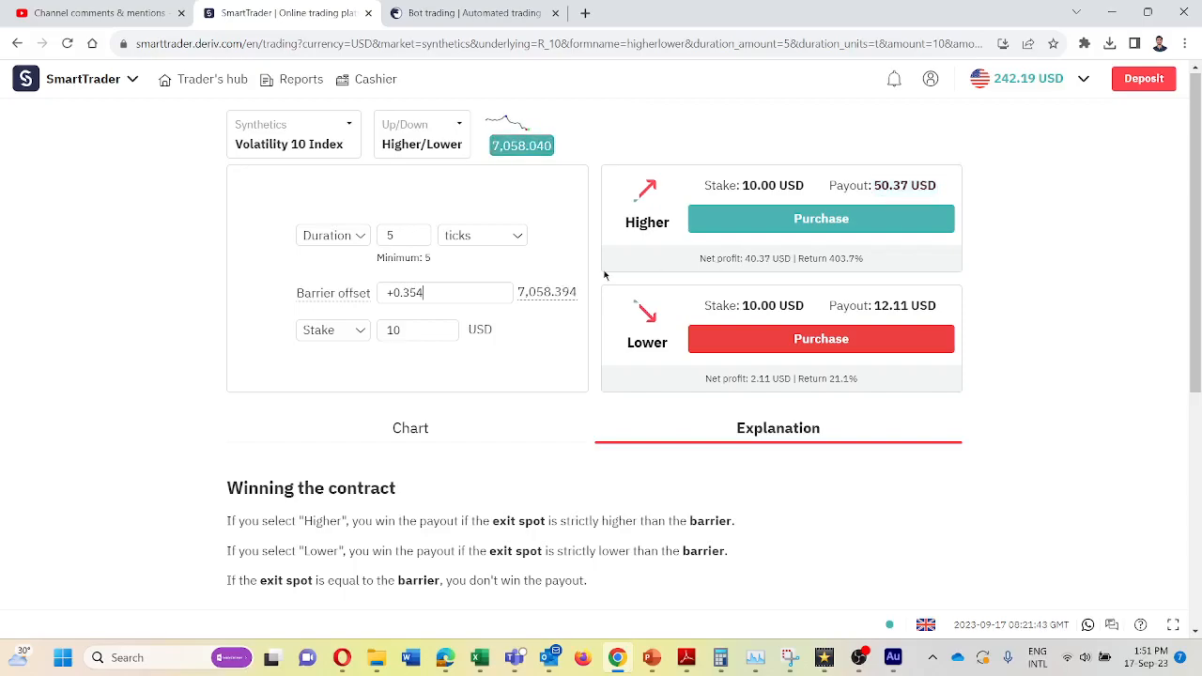
{"action": "mouse_move", "coordinate": [804, 256]}
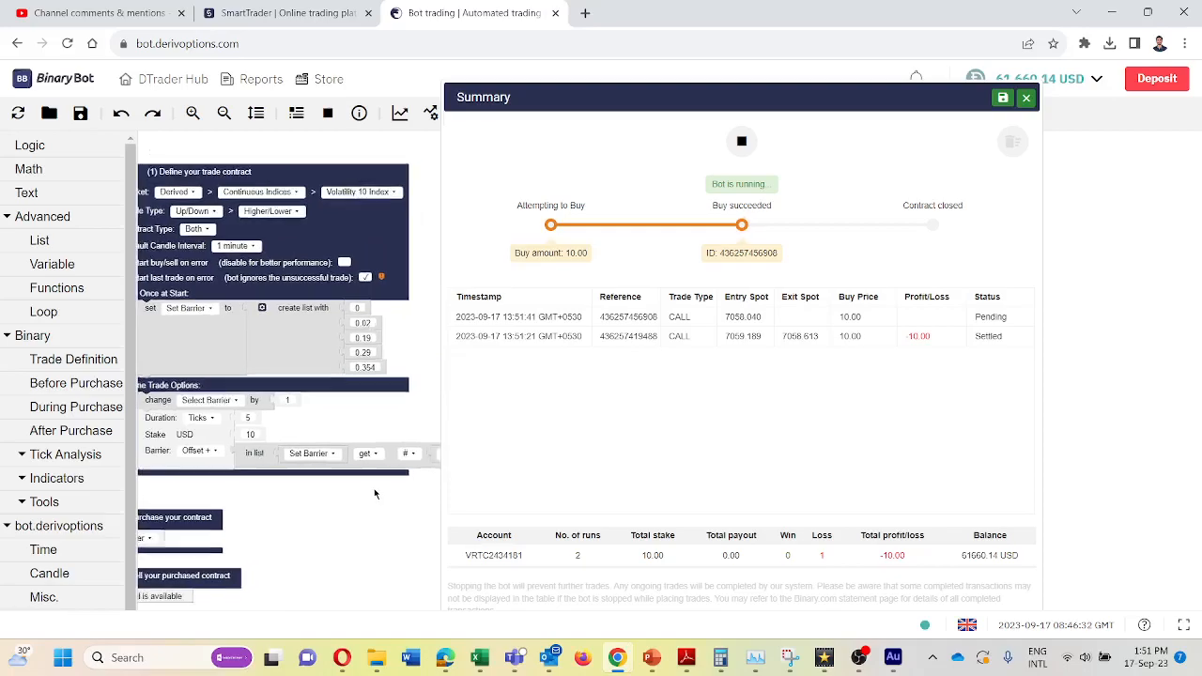
{"action": "mouse_move", "coordinate": [719, 404]}
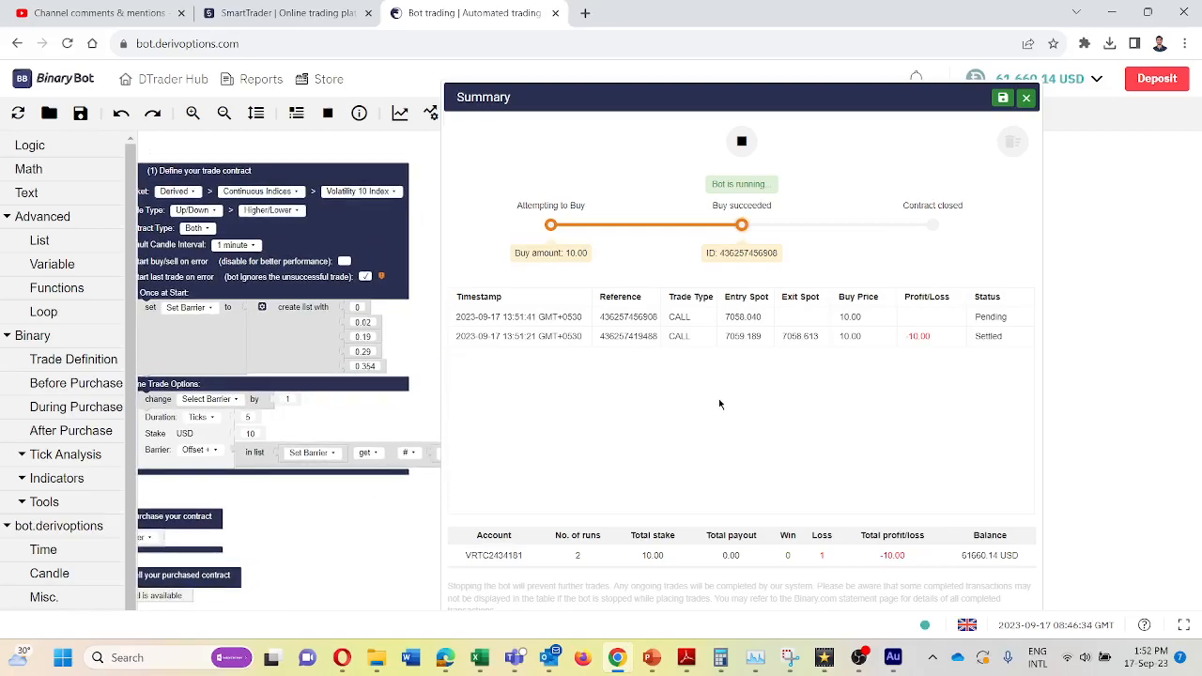